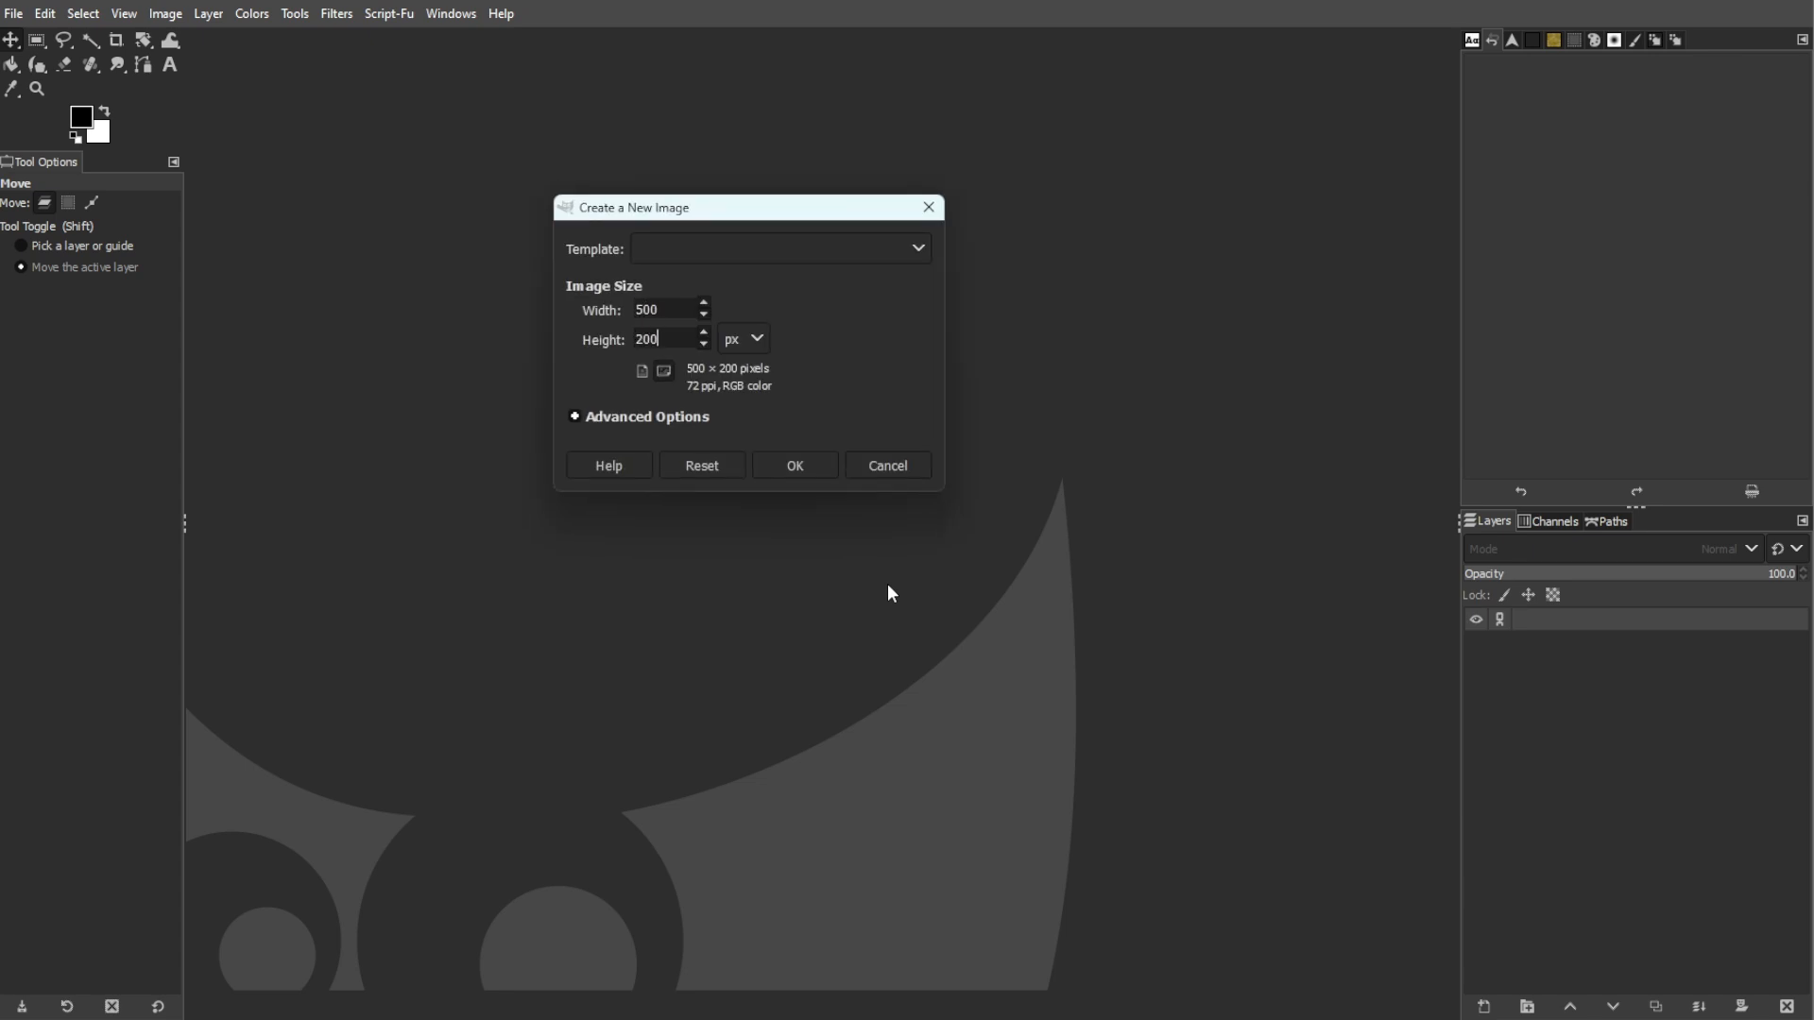
# Create a new 500×200 px image with a black background.
pyautogui.click(795, 464)
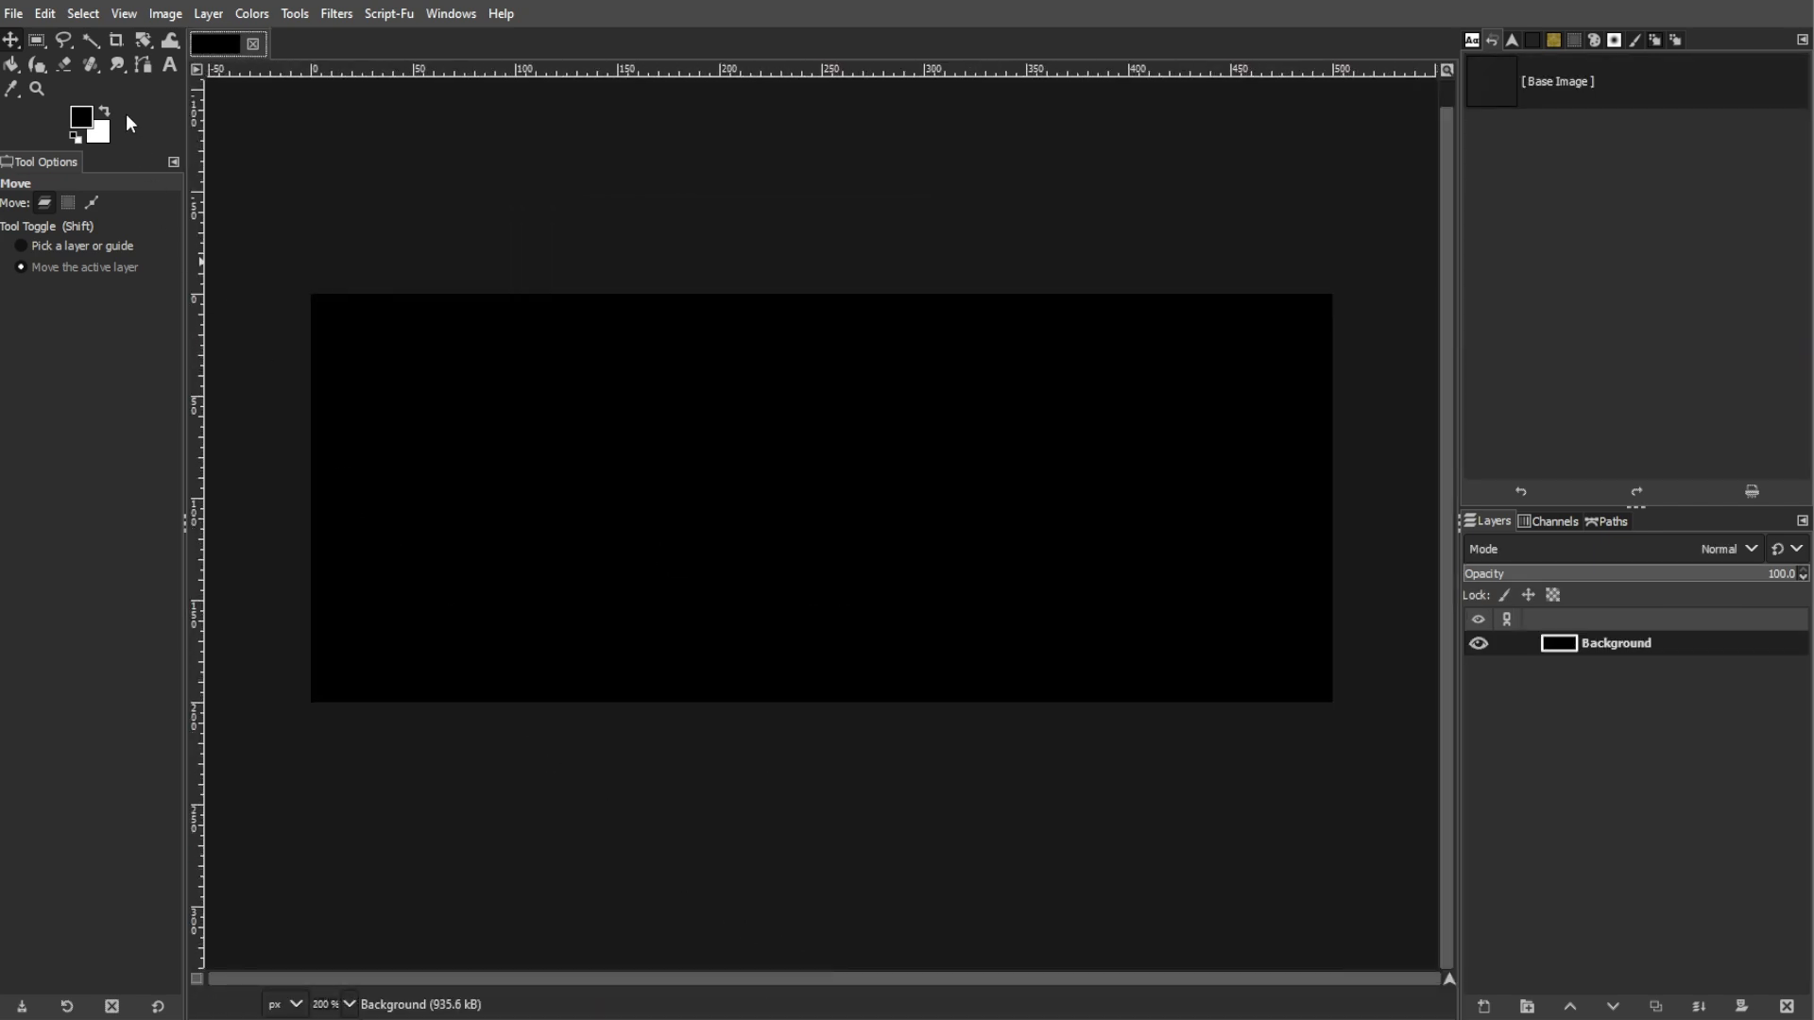
# Add the white bold text 'creator canvas' across the black canvas.
pyautogui.click(171, 66)
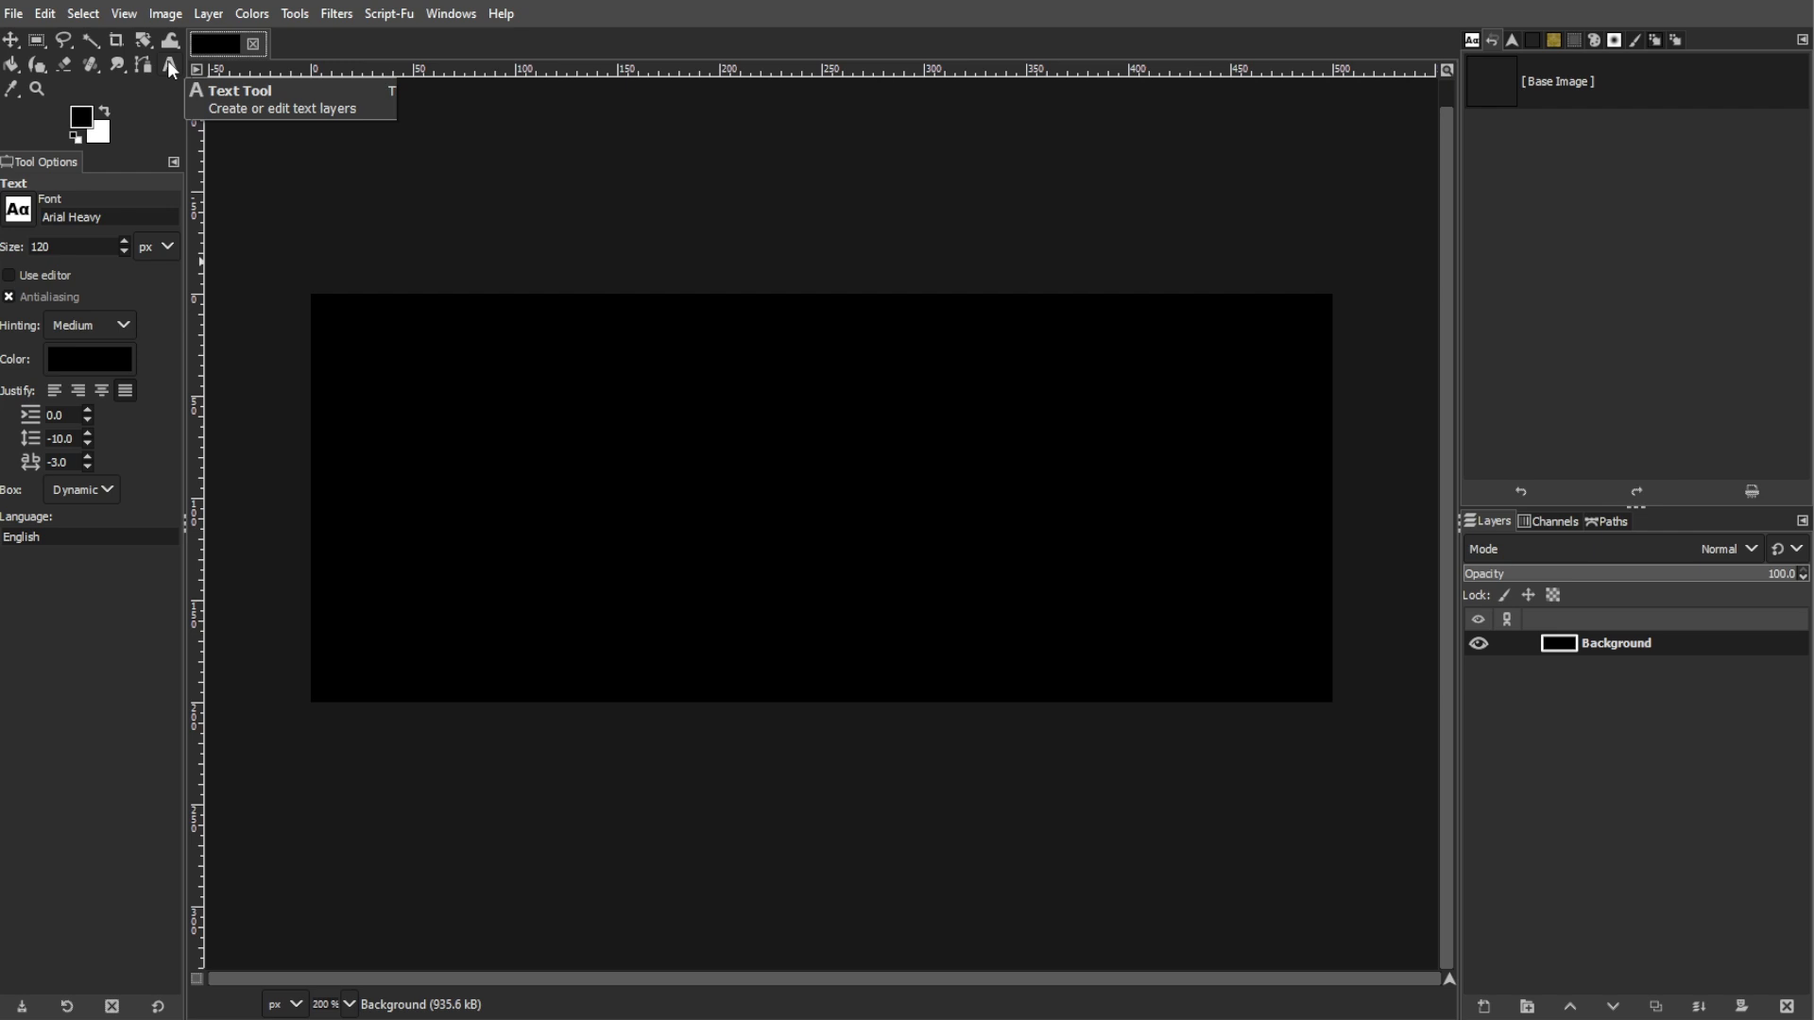
pyautogui.moveTo(434, 448)
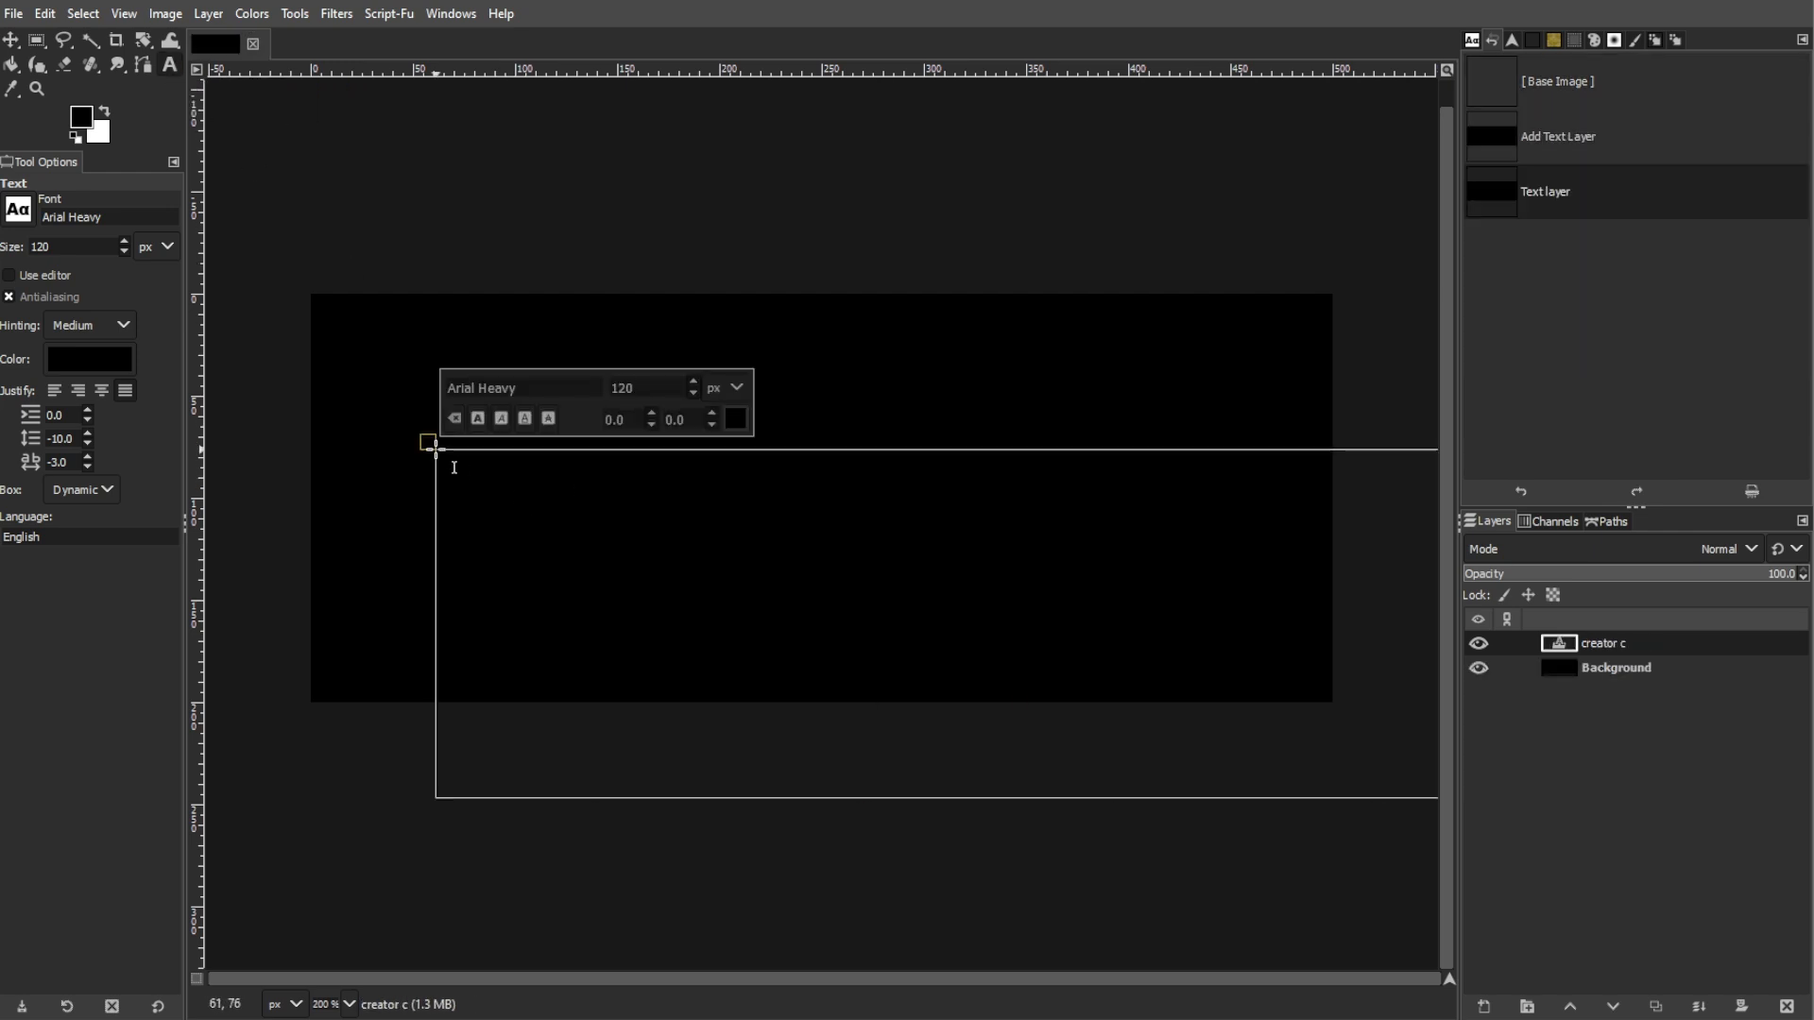
pyautogui.write('creator canvas')
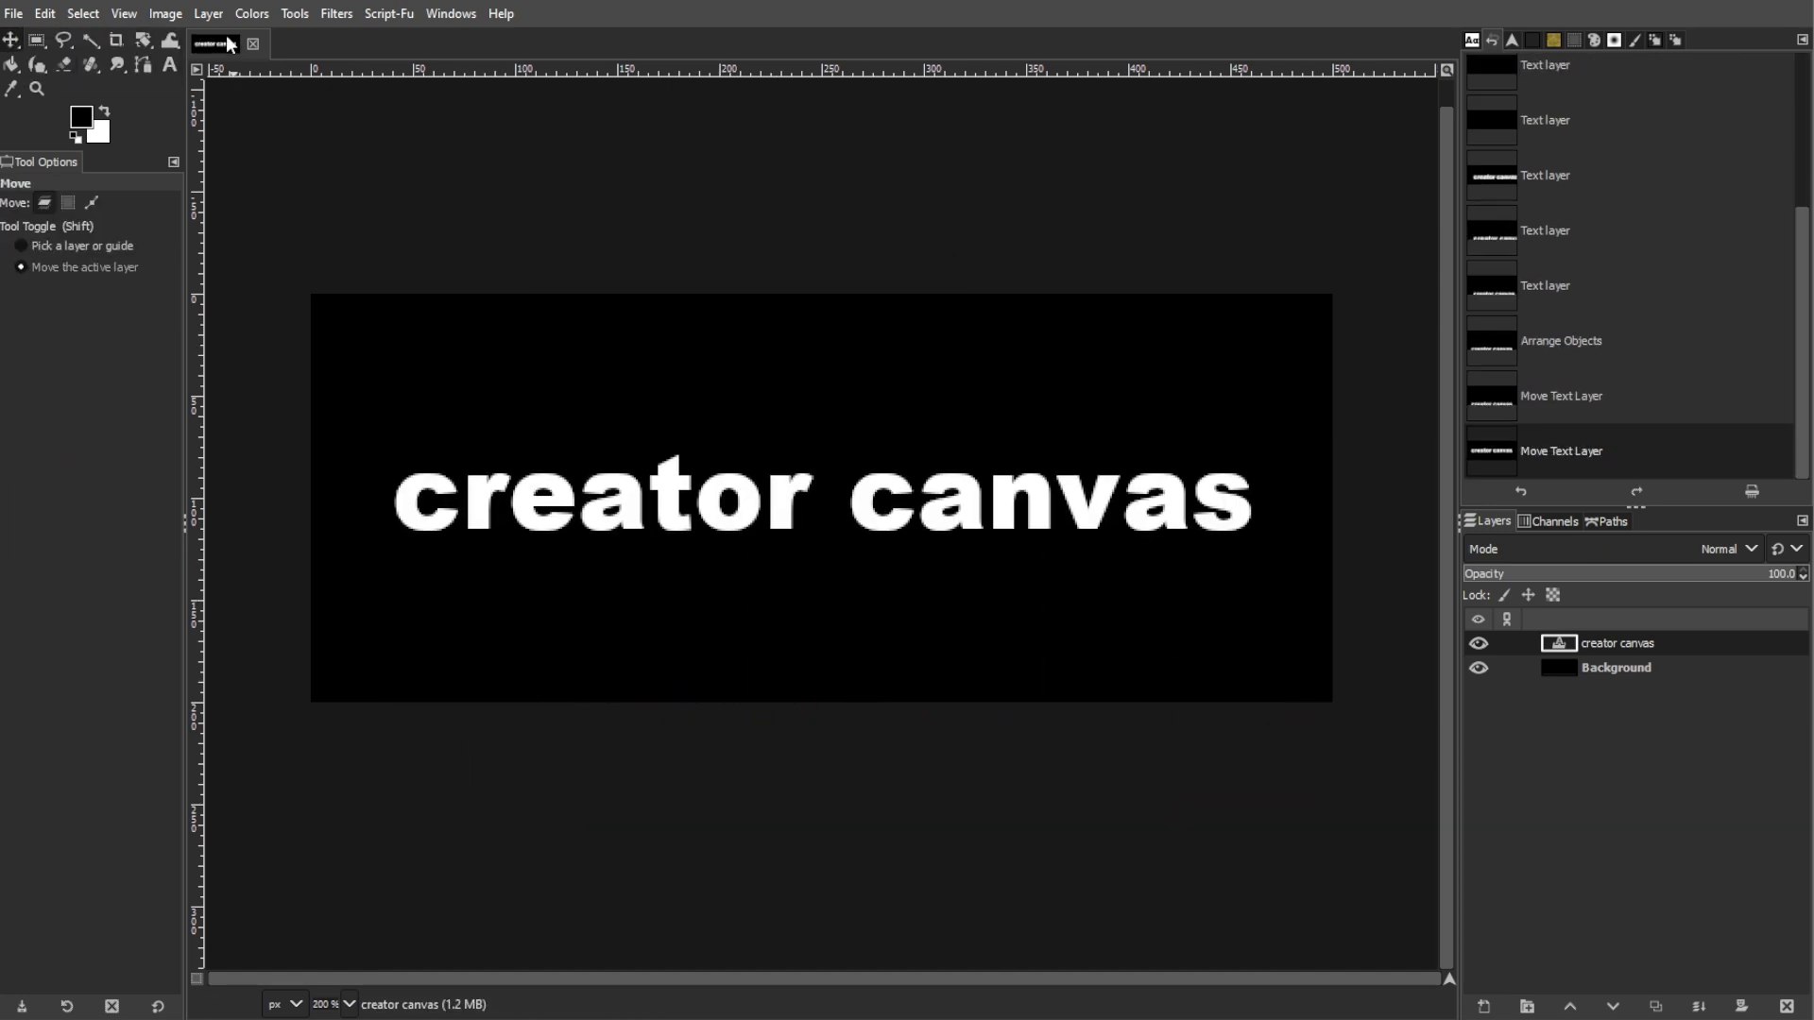
# Resize the 'creator canvas' text layer to the full image size.
pyautogui.click(209, 14)
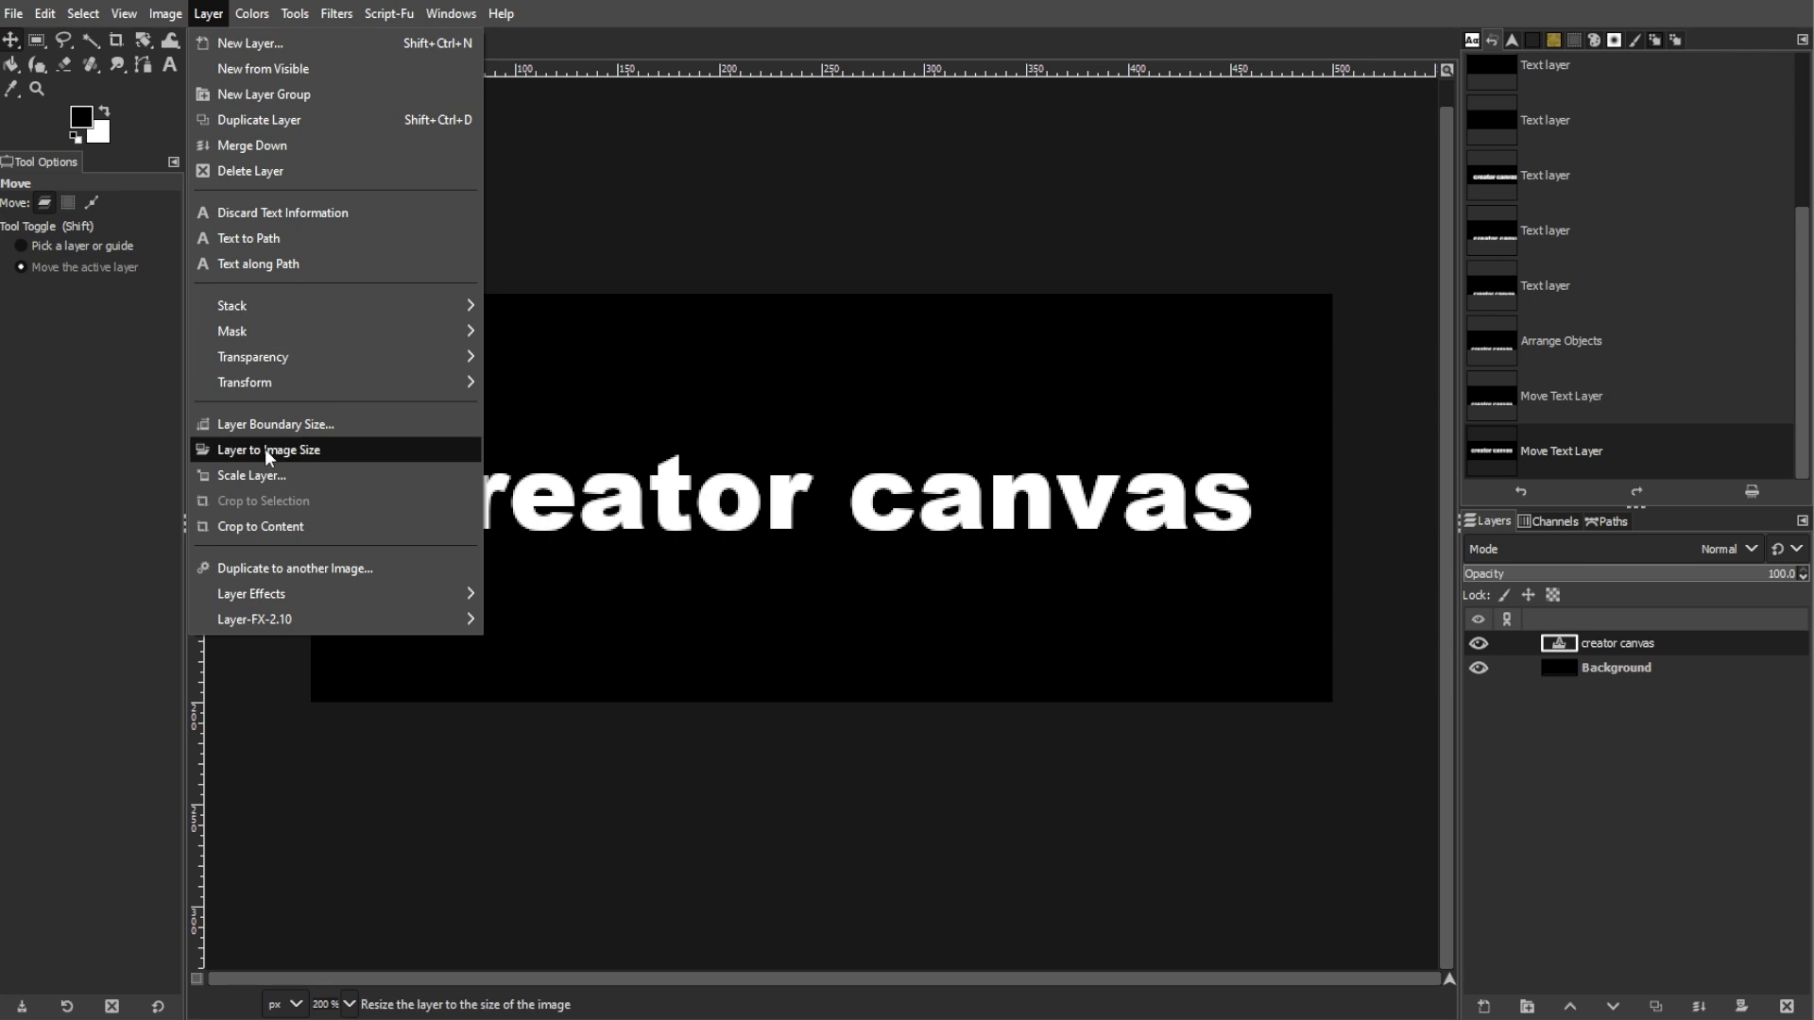
pyautogui.click(270, 450)
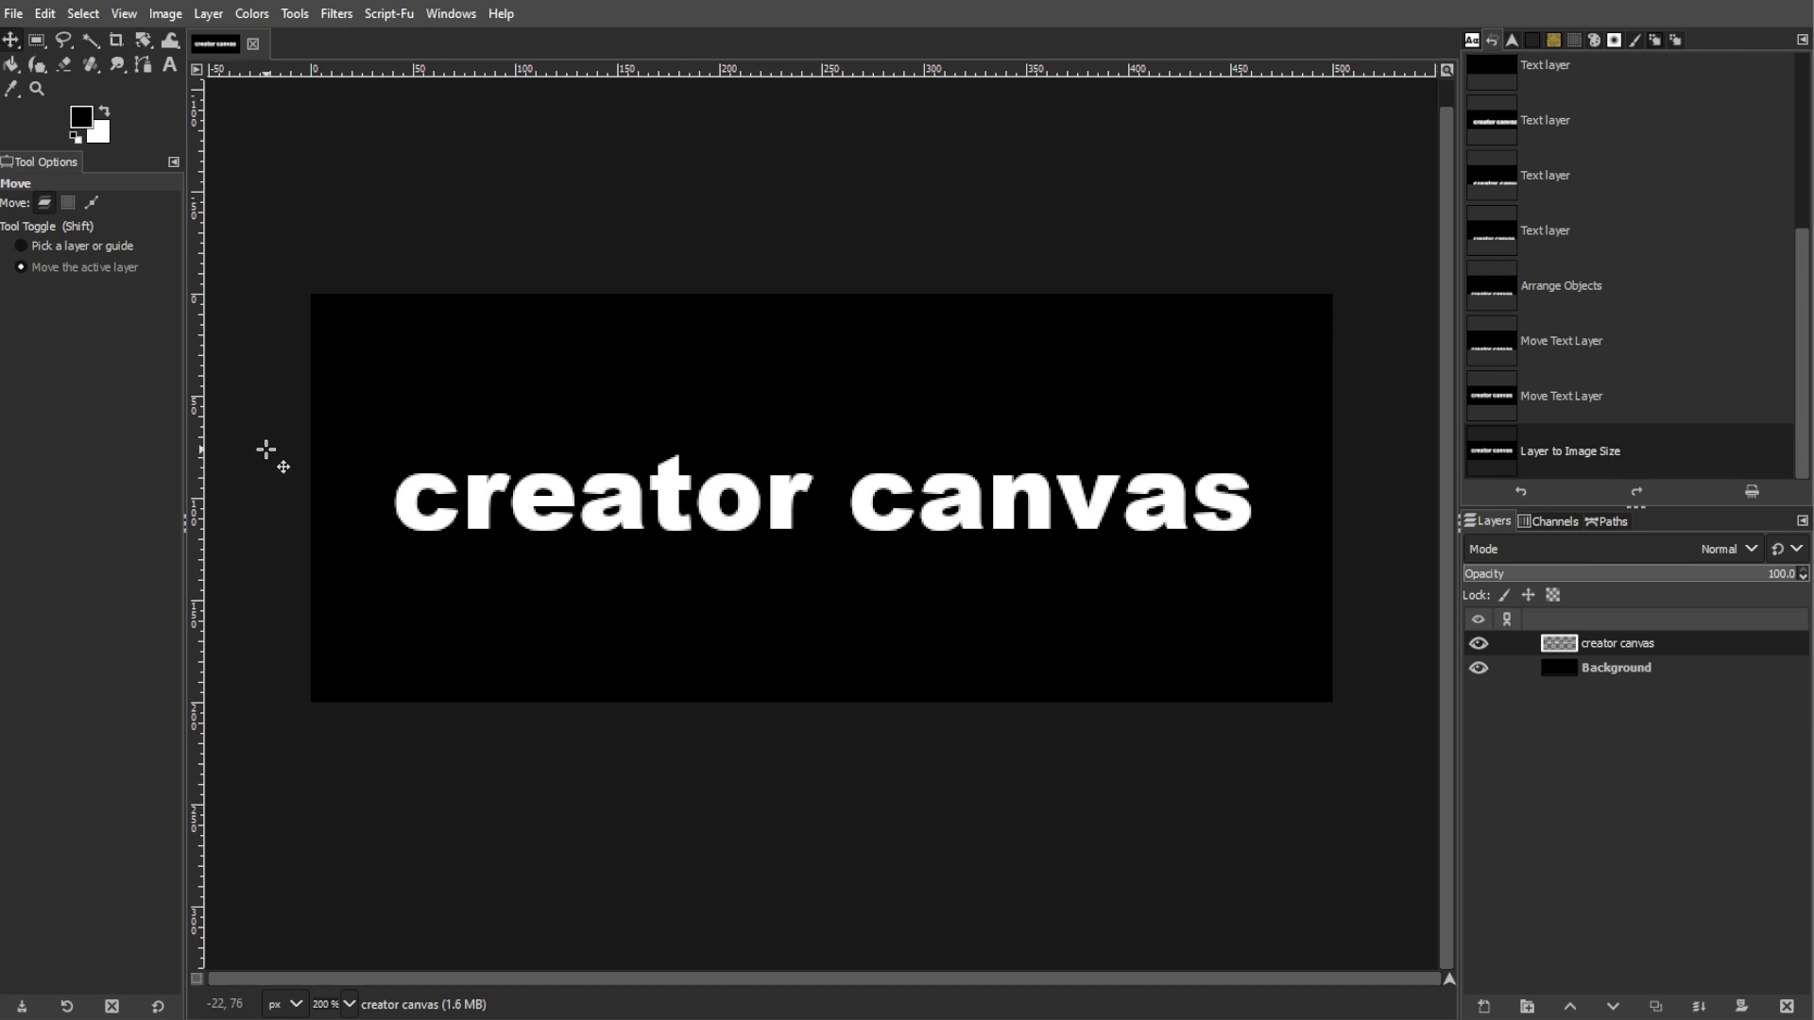
# Select the letter shapes via Alpha to Selection and grow the selection by 3 px.
pyautogui.rightClick(1617, 644)
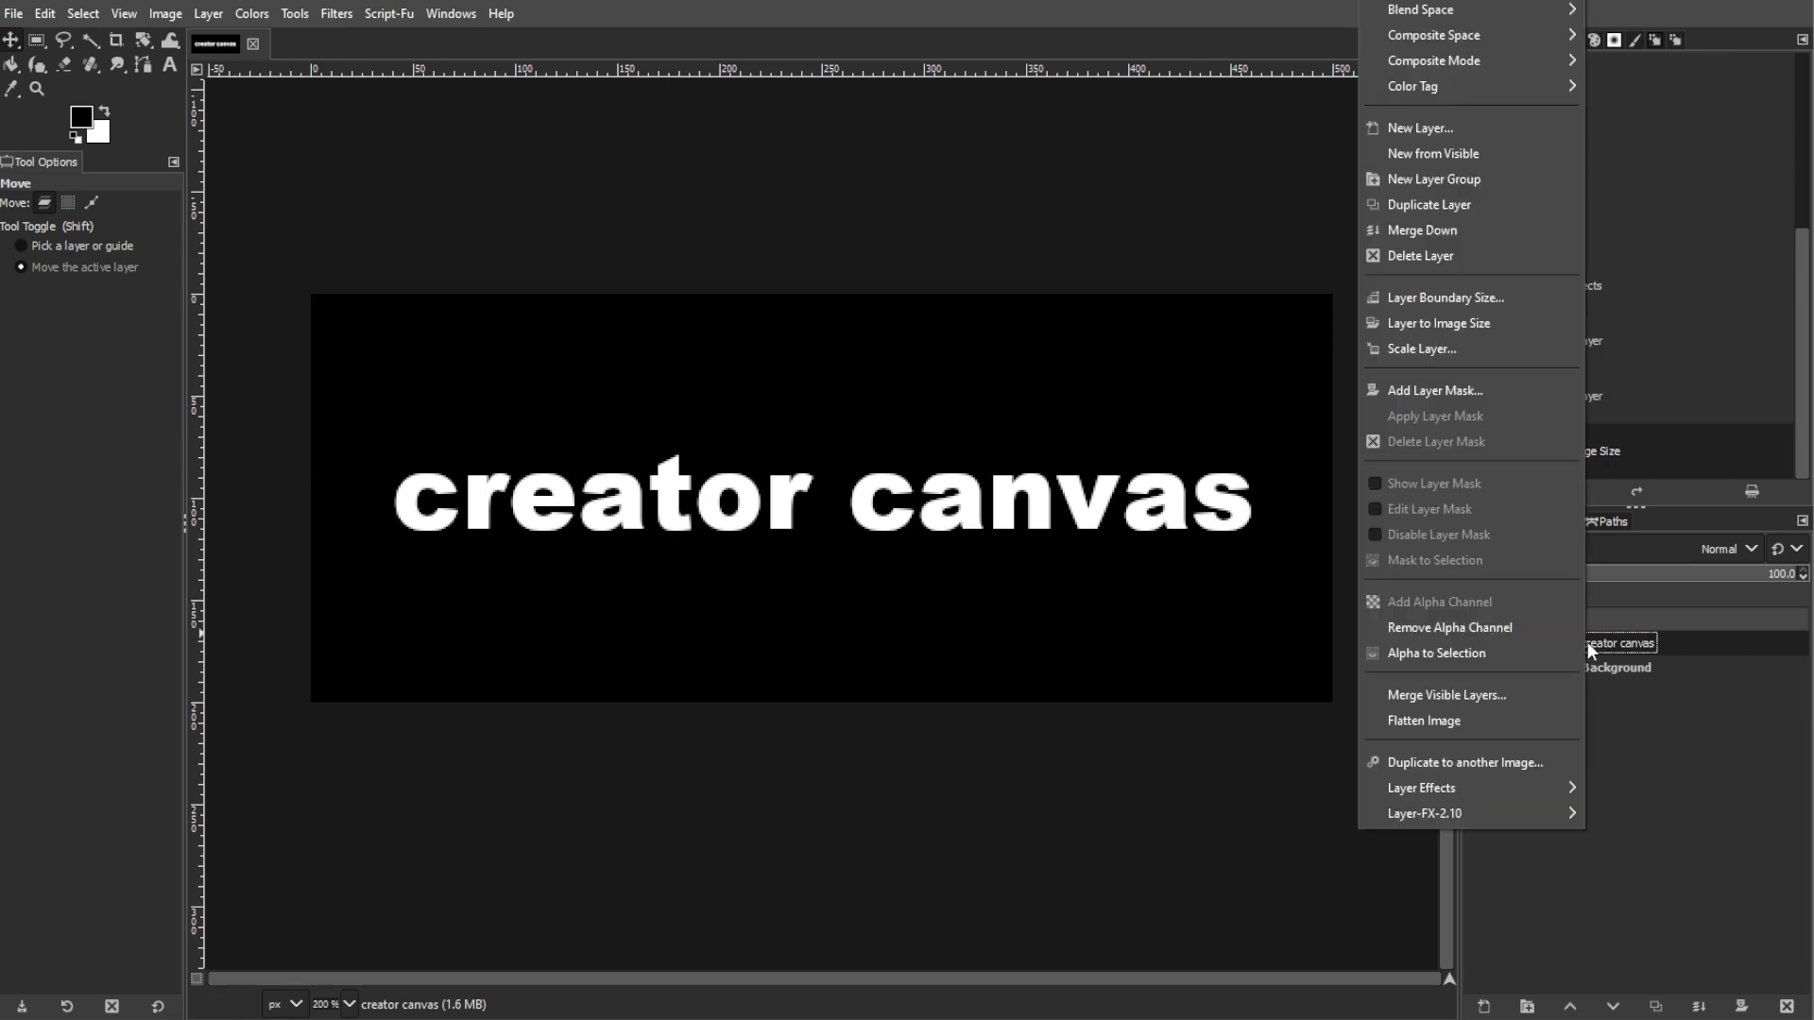
pyautogui.click(1436, 653)
pyautogui.write('3')
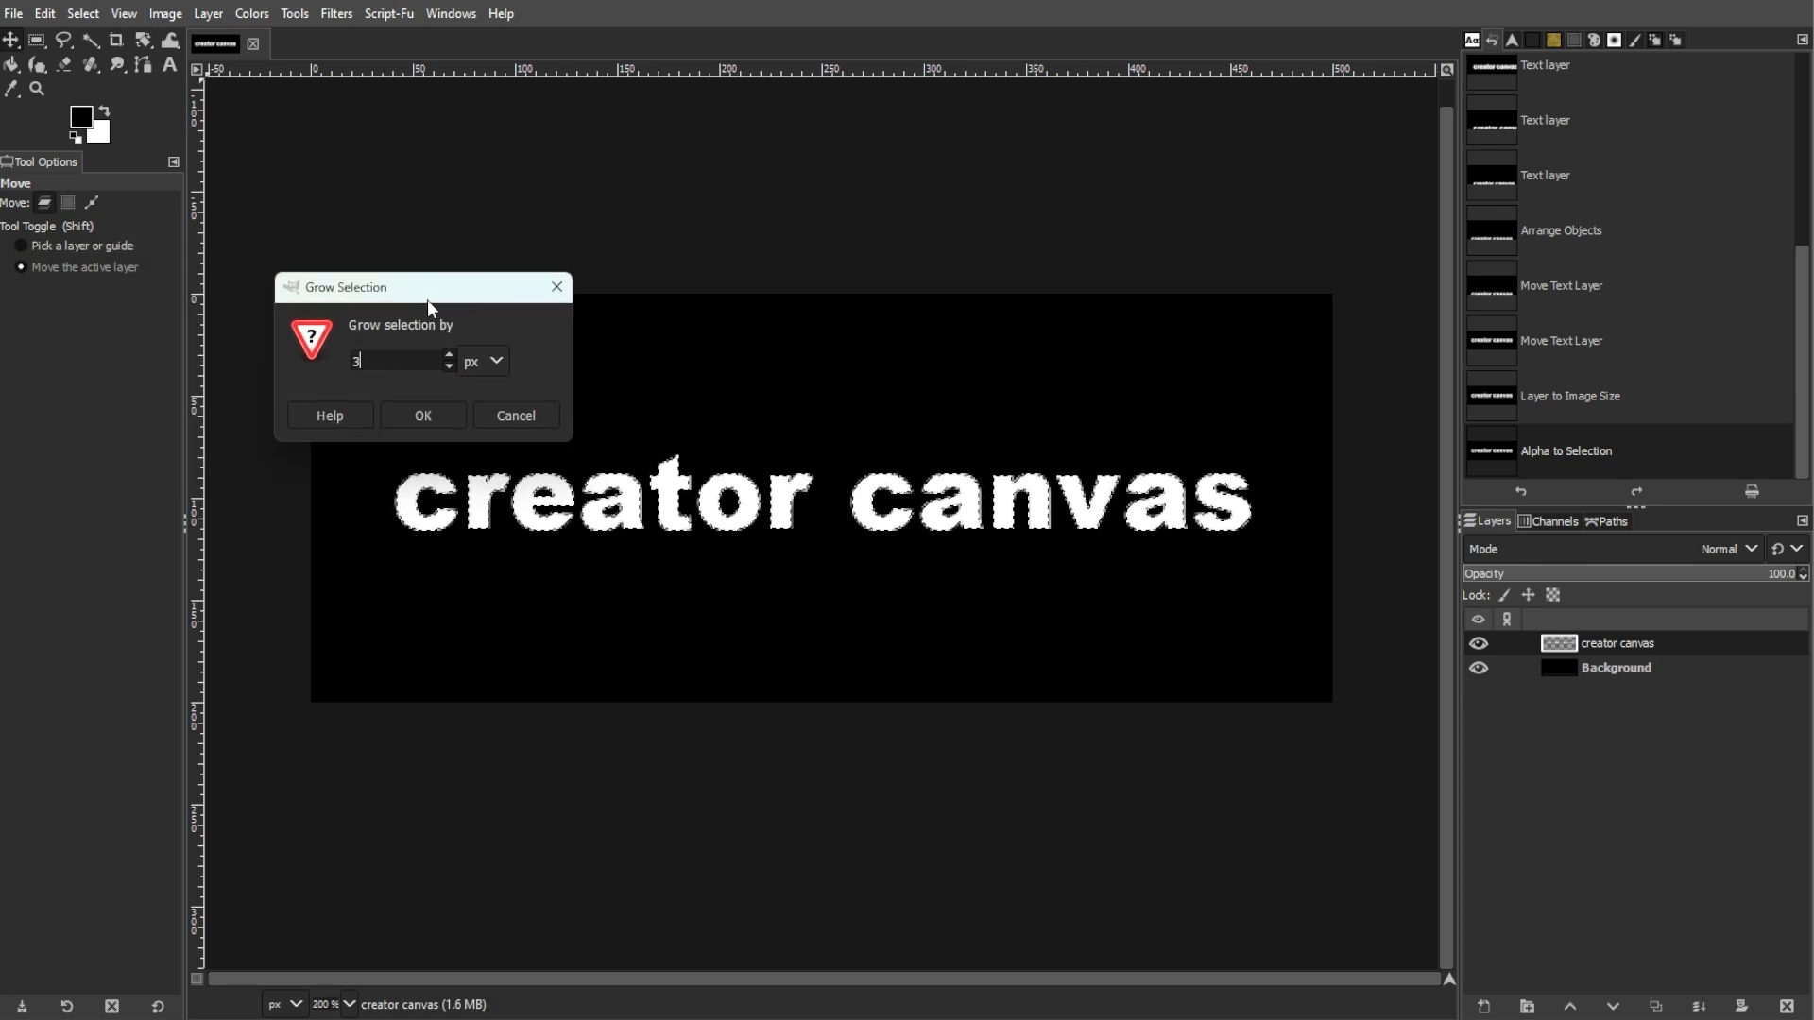
pyautogui.click(423, 415)
pyautogui.write('glow')
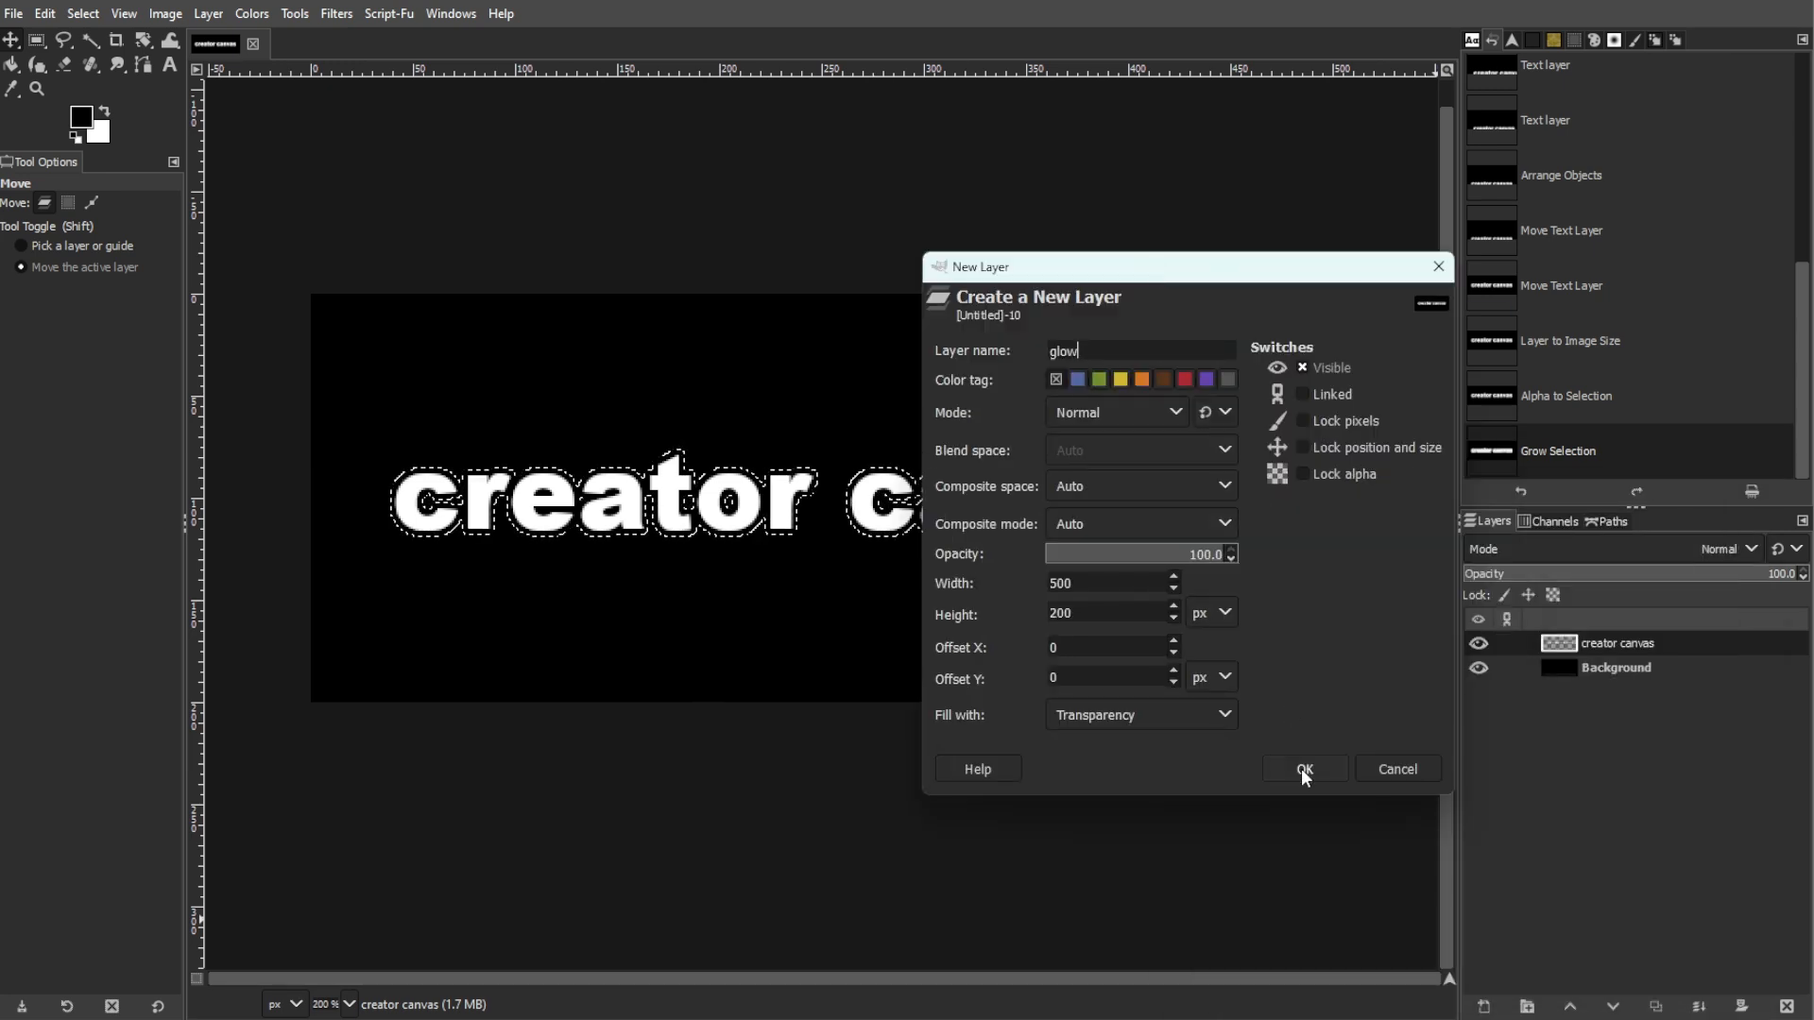
# Create the 'glow' layer, fill the selection bright green, deselect, and move it beneath the text.
pyautogui.click(1304, 768)
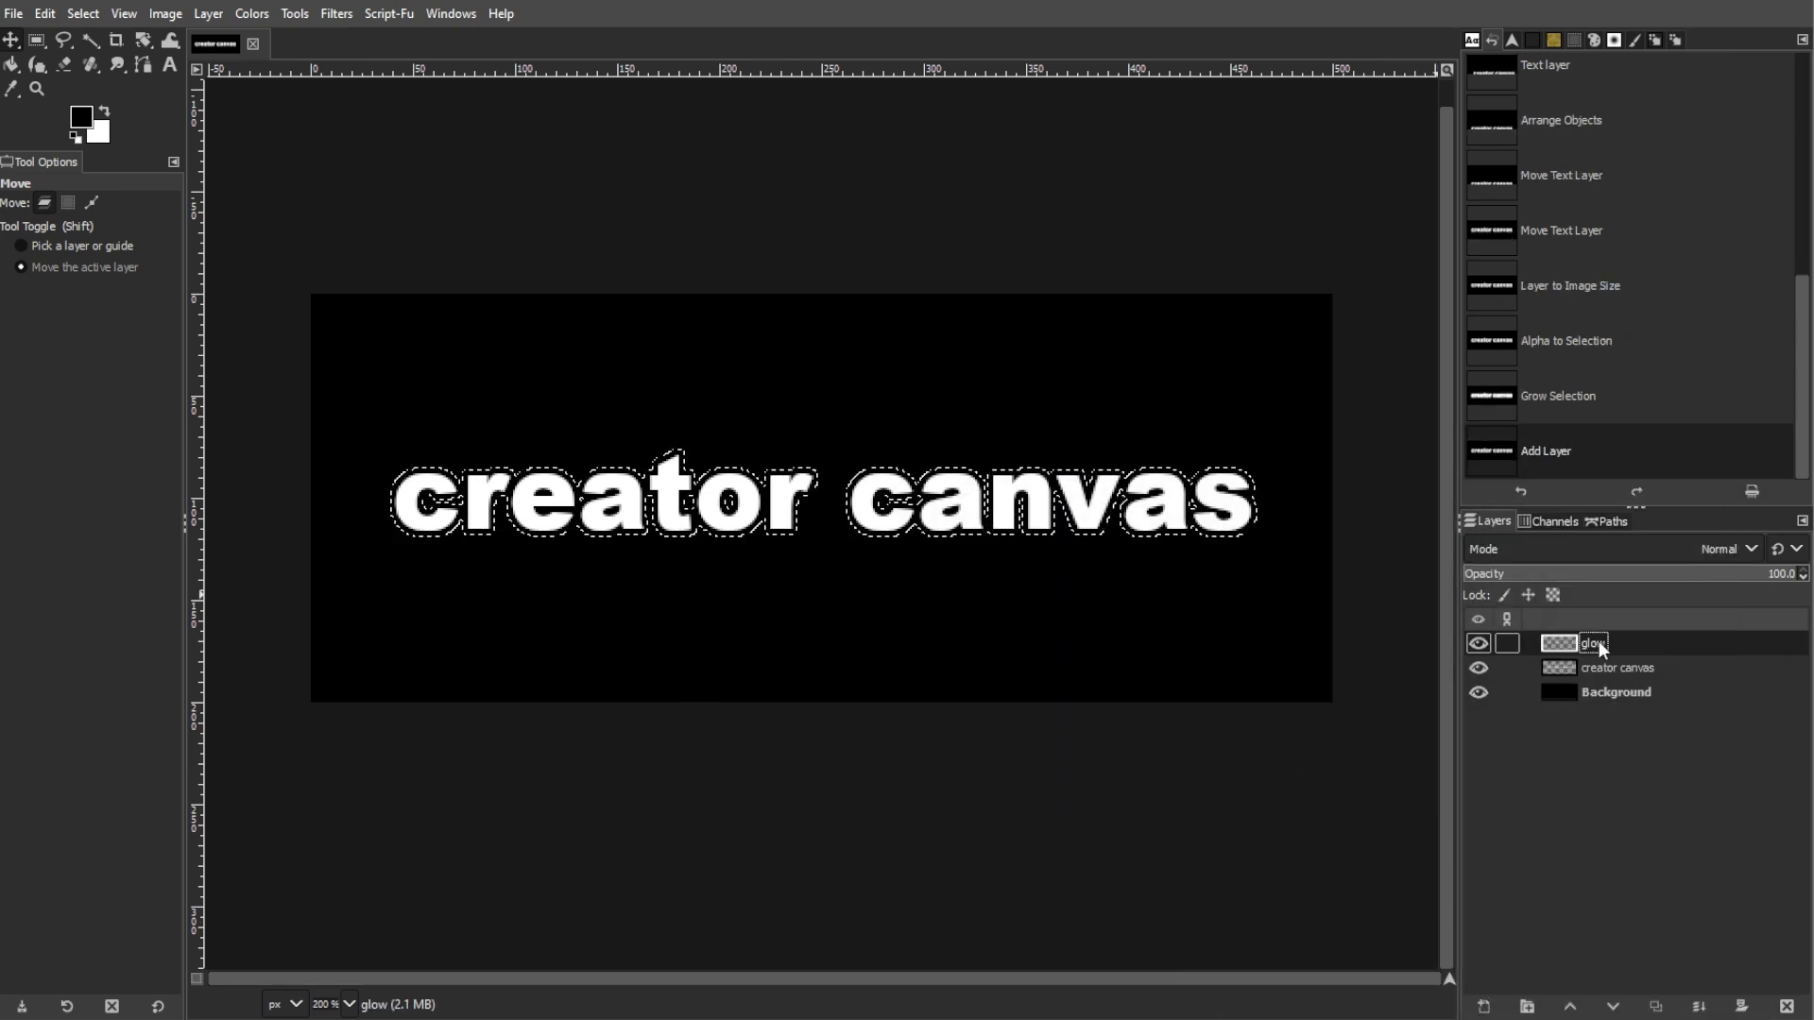
pyautogui.click(80, 116)
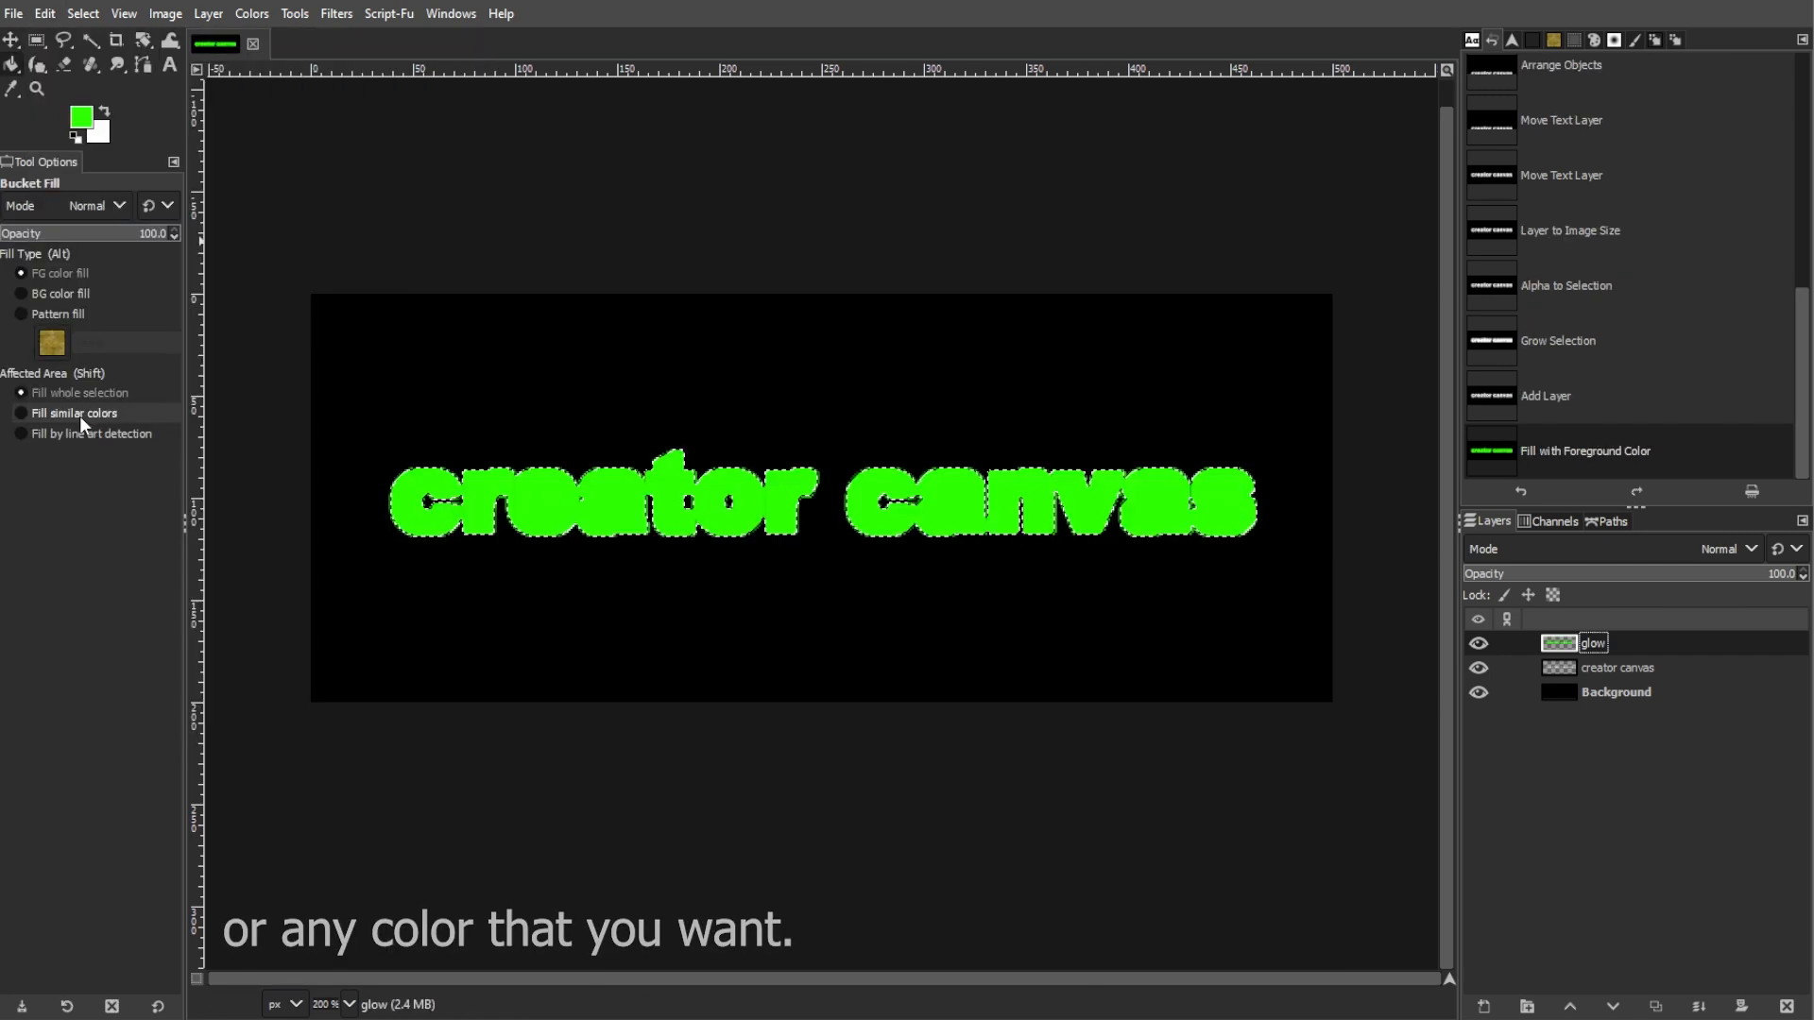
pyautogui.click(82, 13)
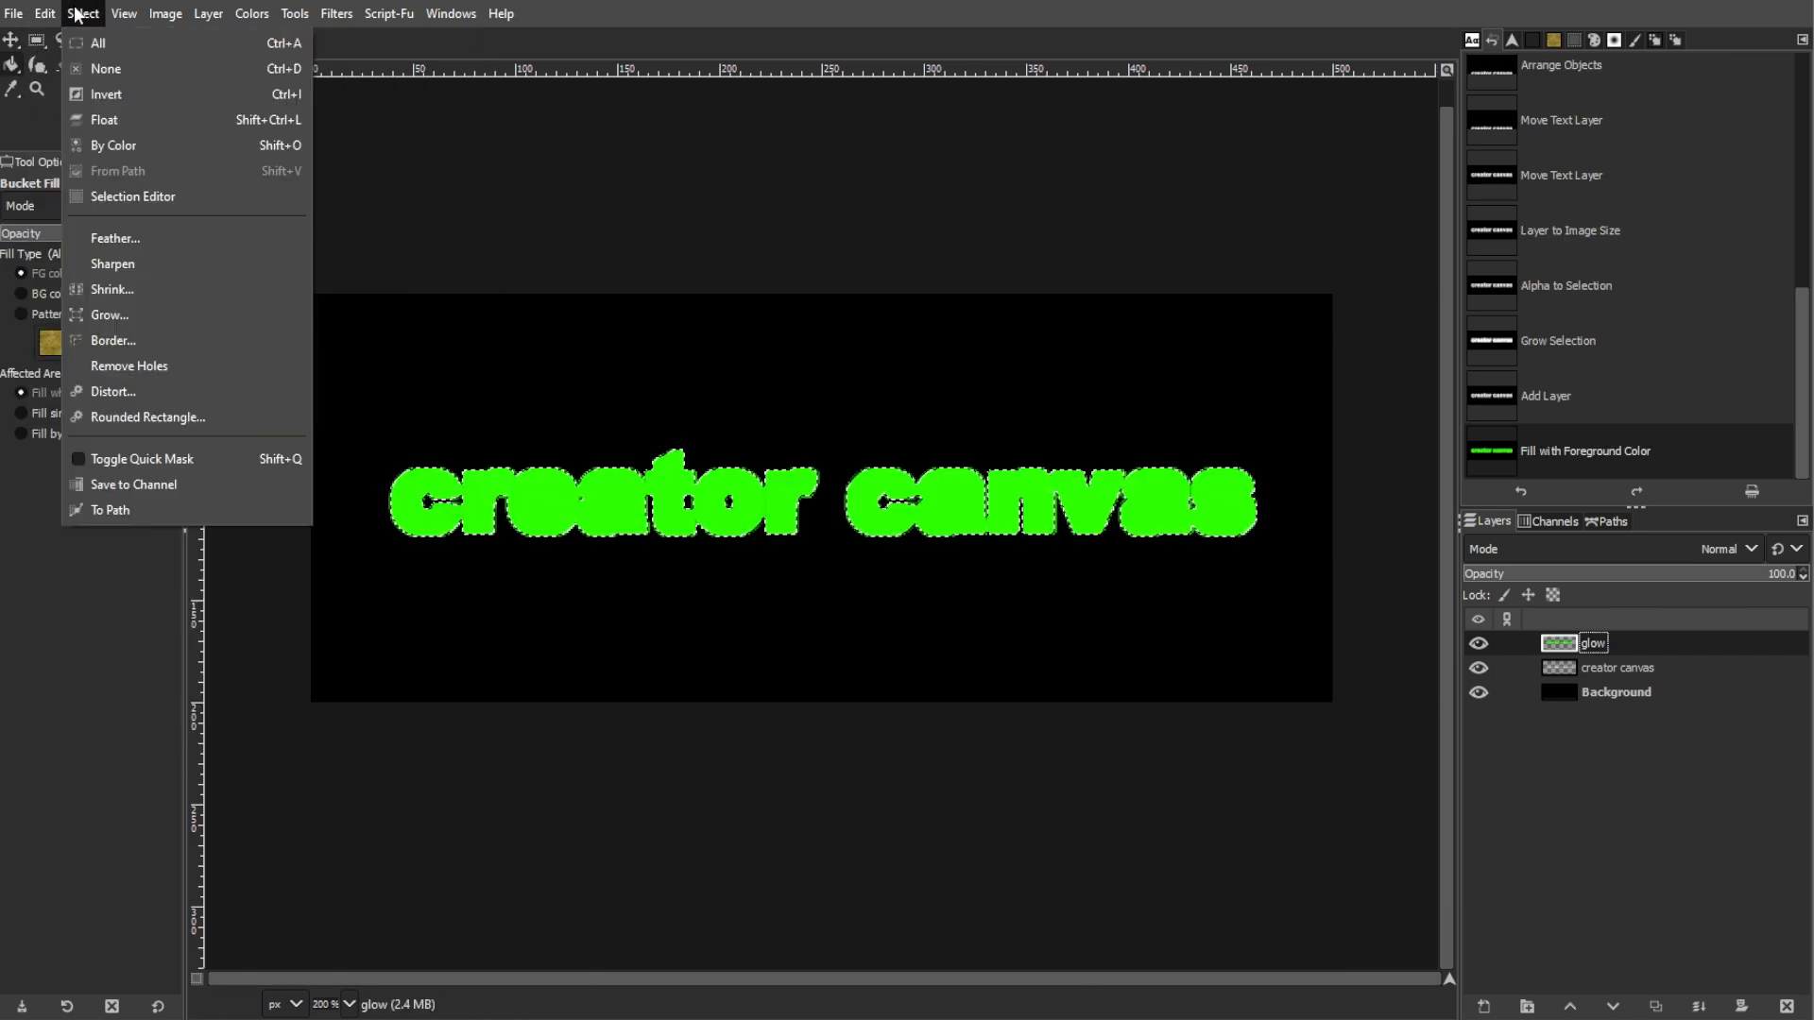
pyautogui.click(105, 68)
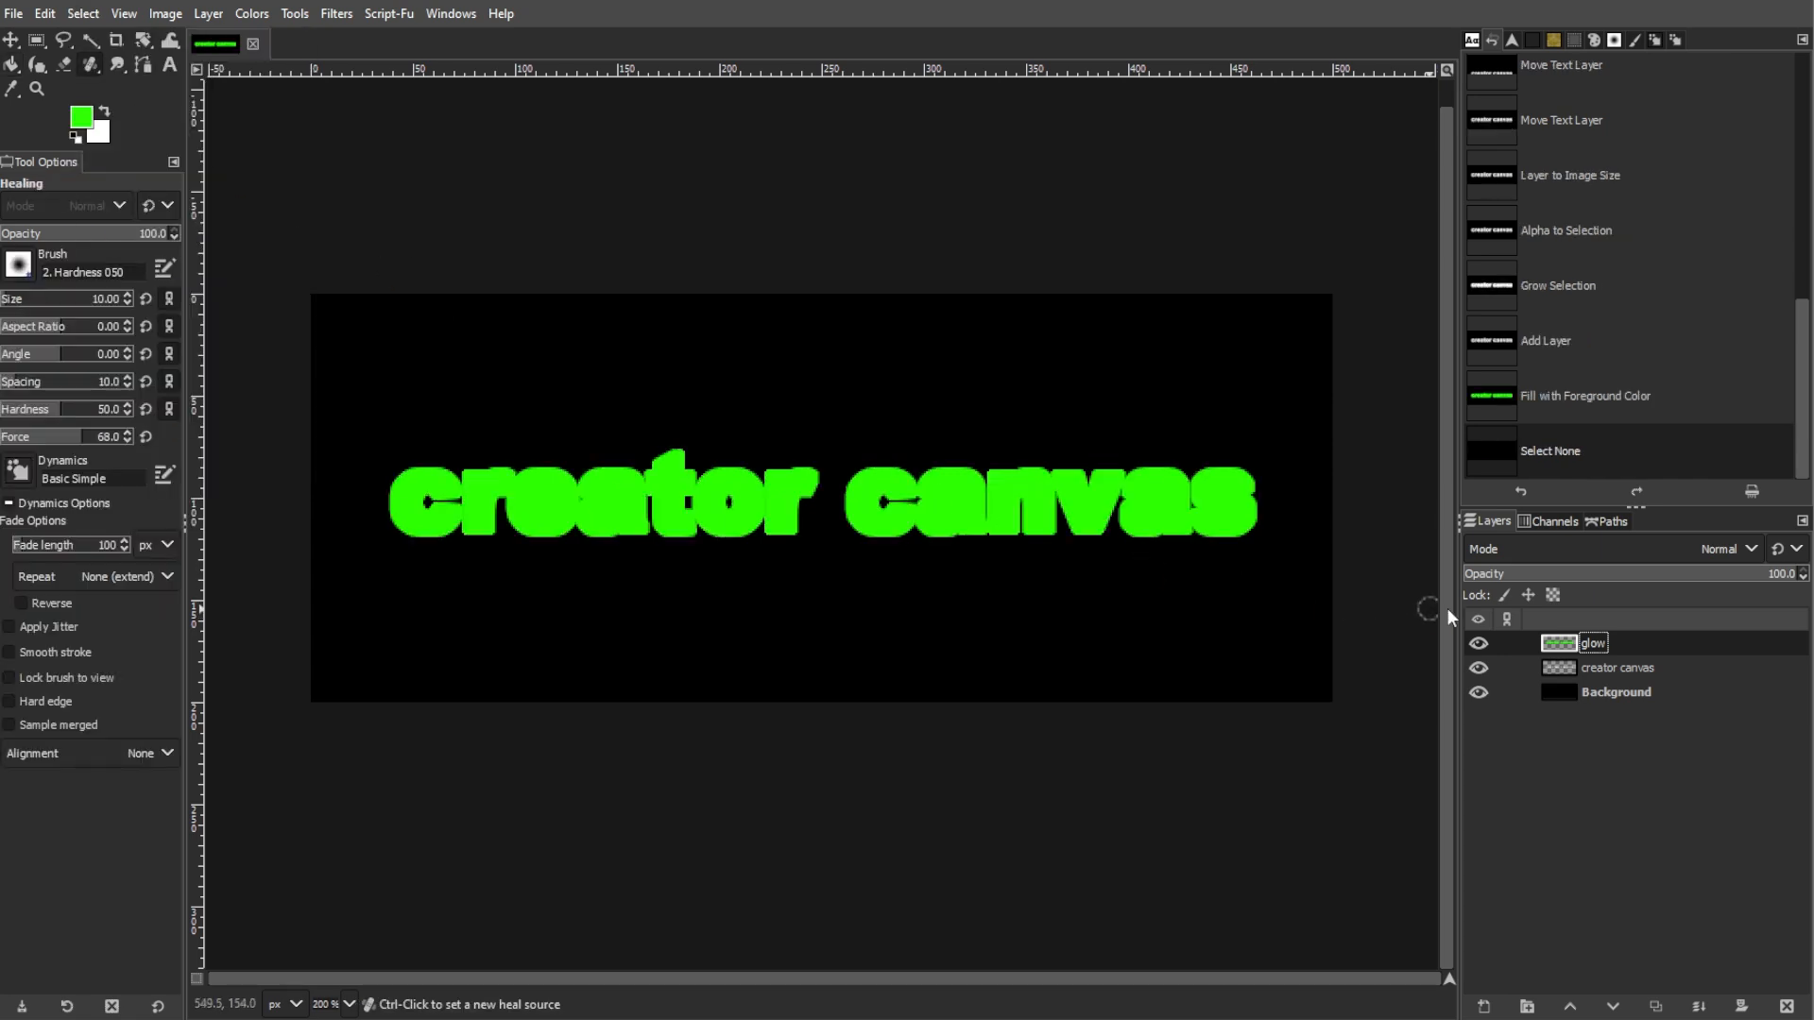
pyautogui.moveTo(1593, 643); pyautogui.dragTo(1643, 694)
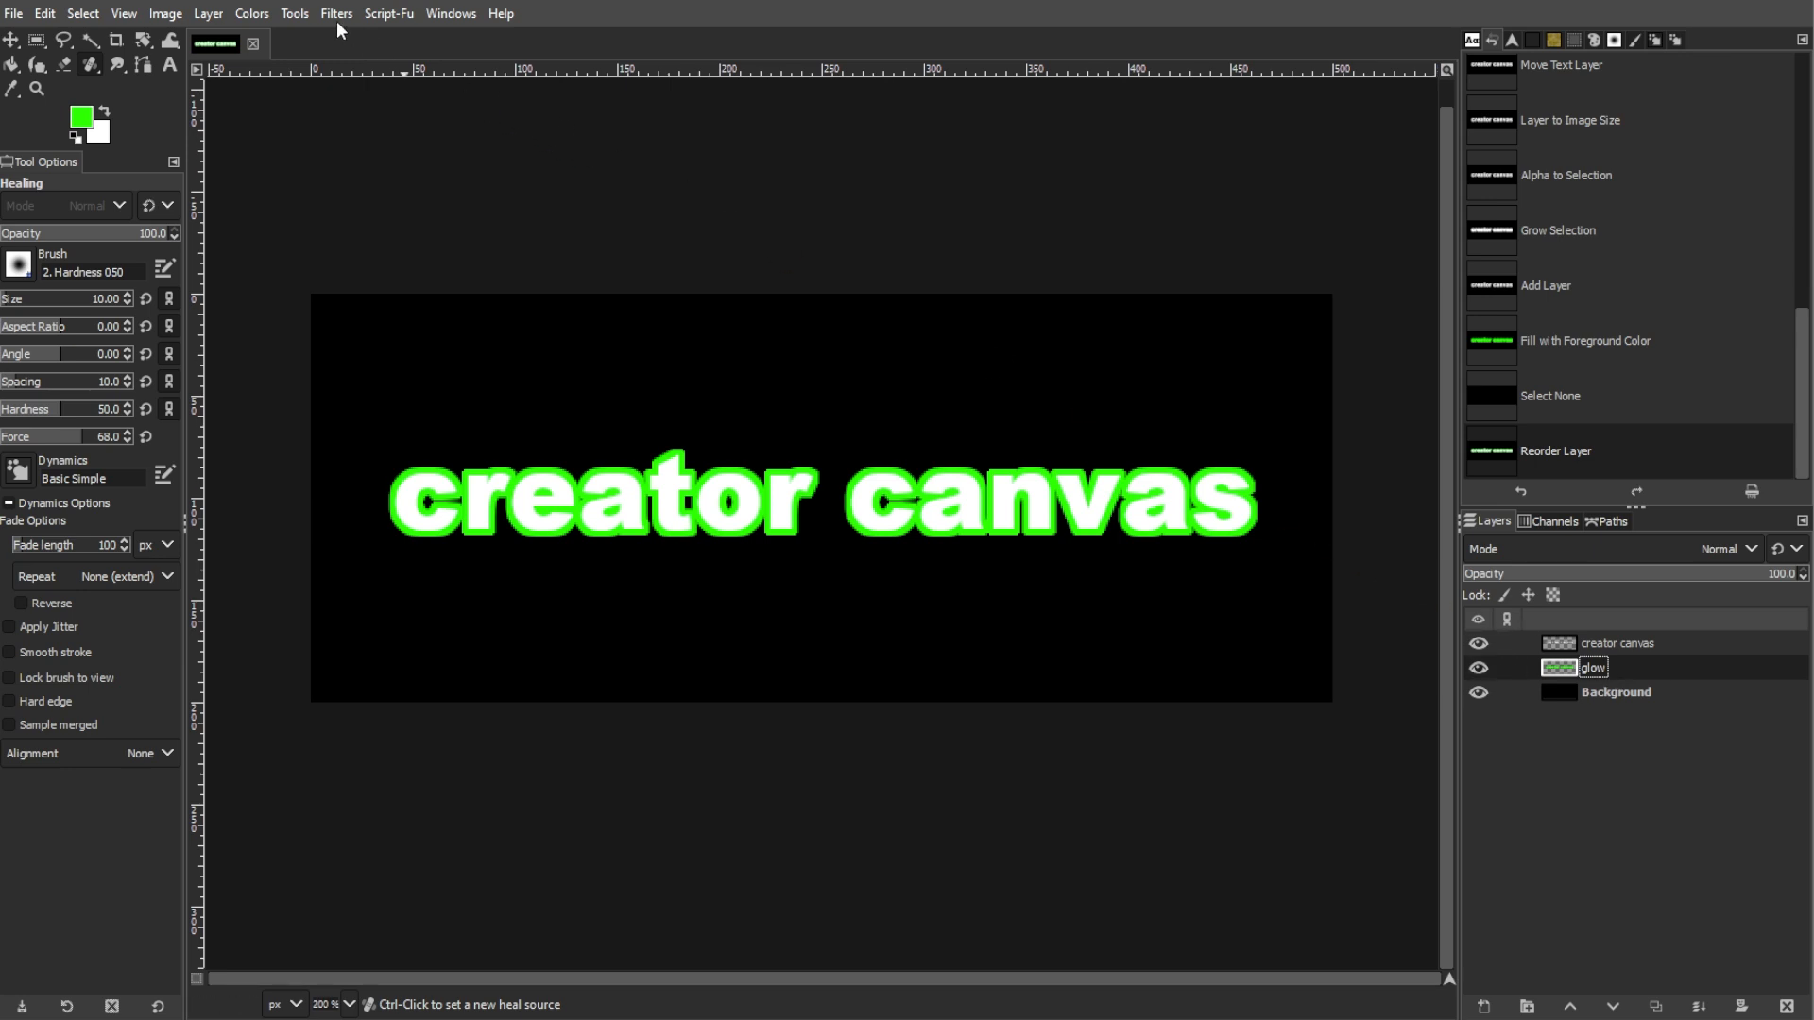
# Apply a Gaussian Blur of about 6.92 to the green glow layer.
pyautogui.click(336, 13)
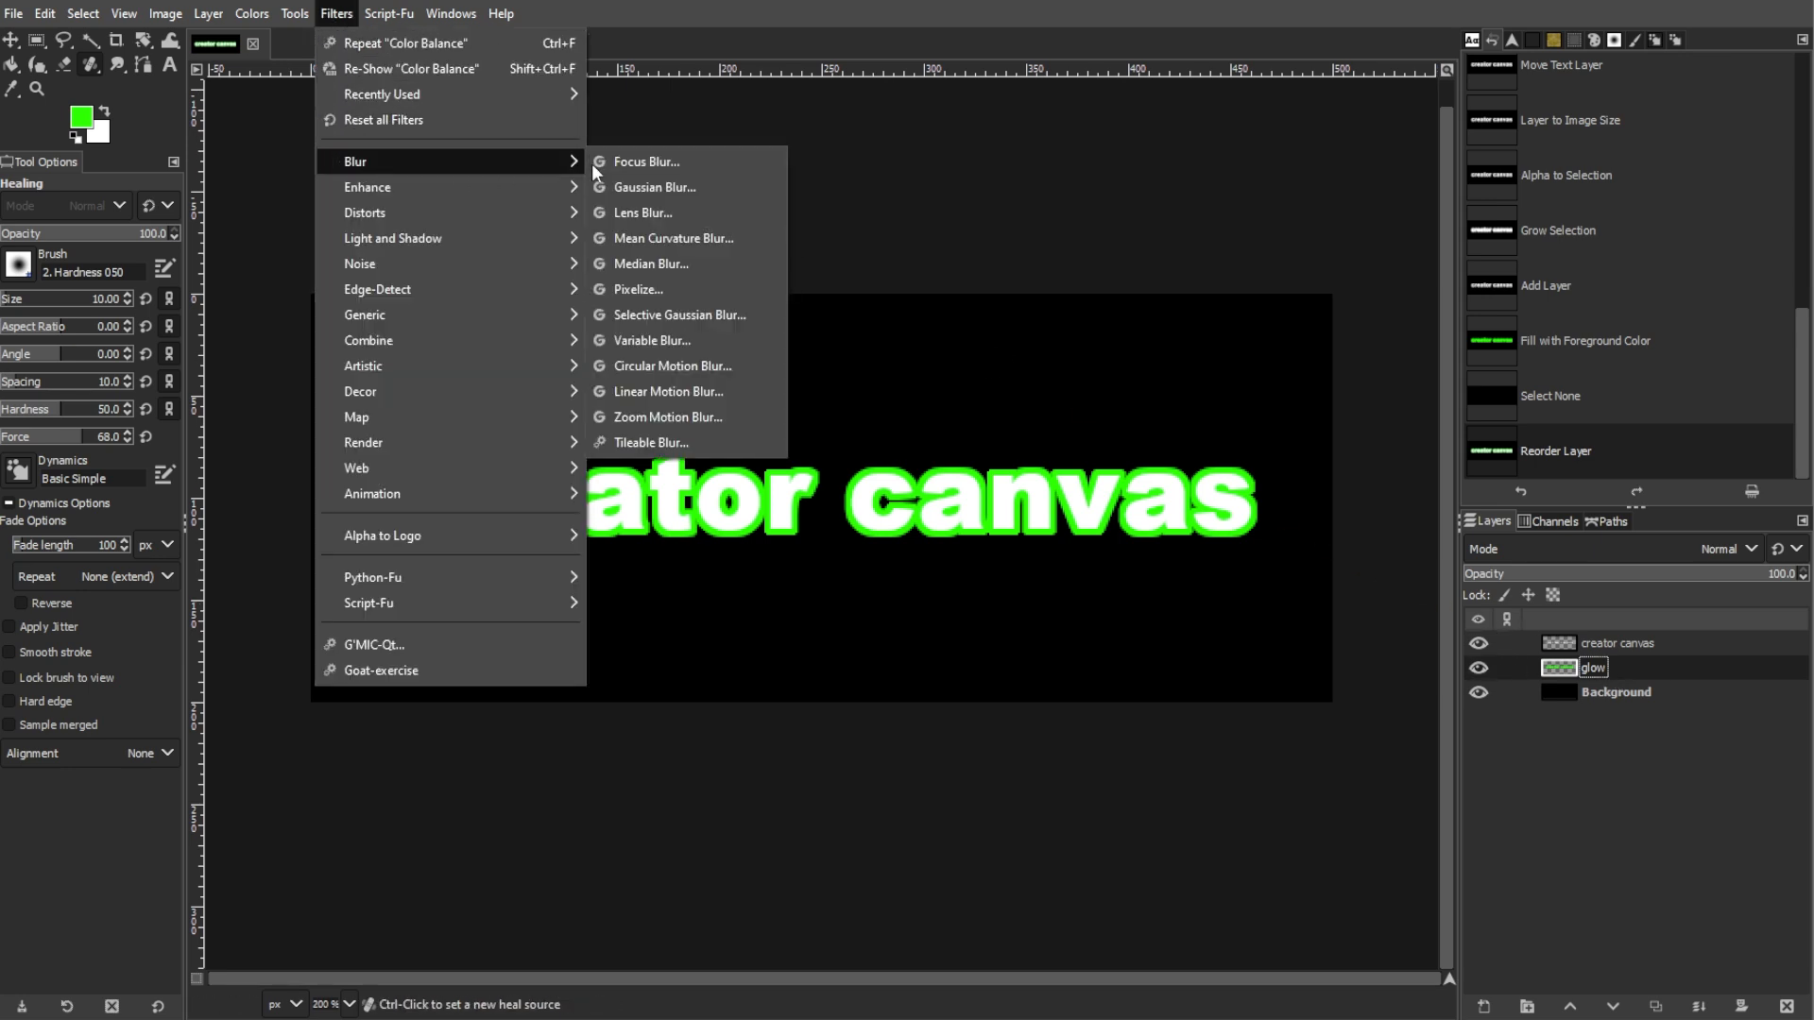
pyautogui.click(654, 187)
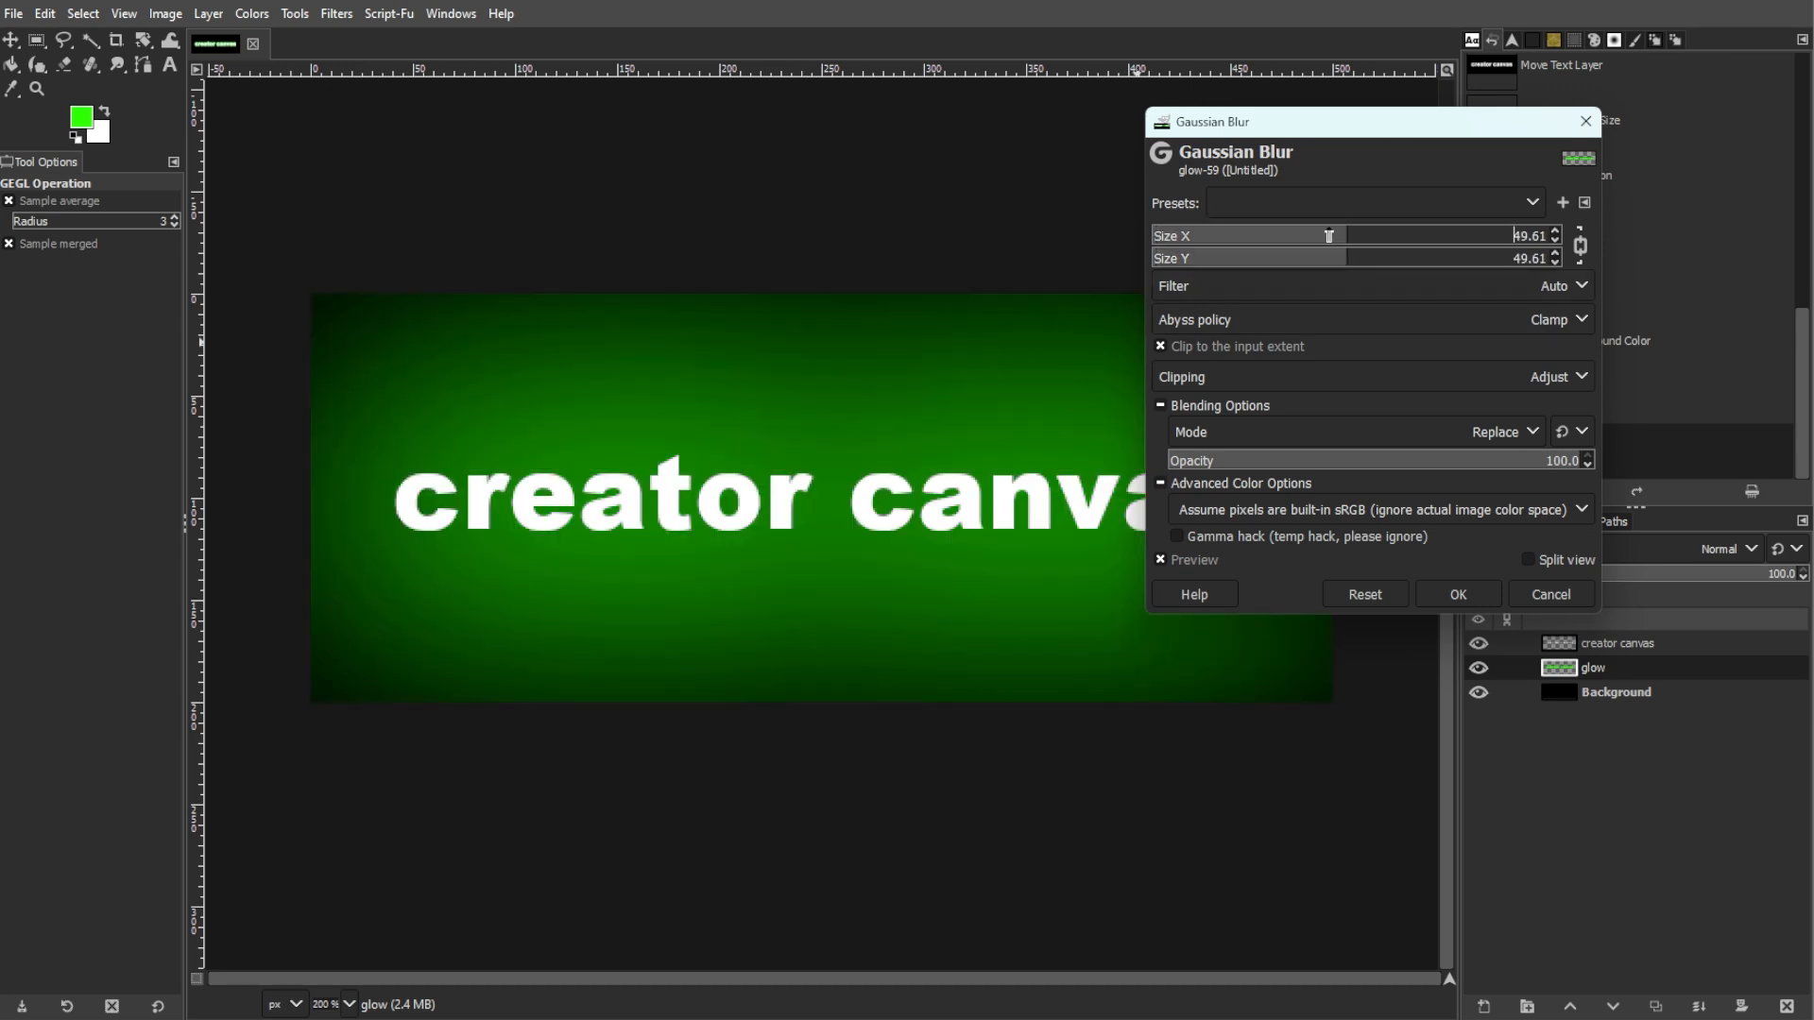
pyautogui.moveTo(1330, 236); pyautogui.dragTo(1203, 235)
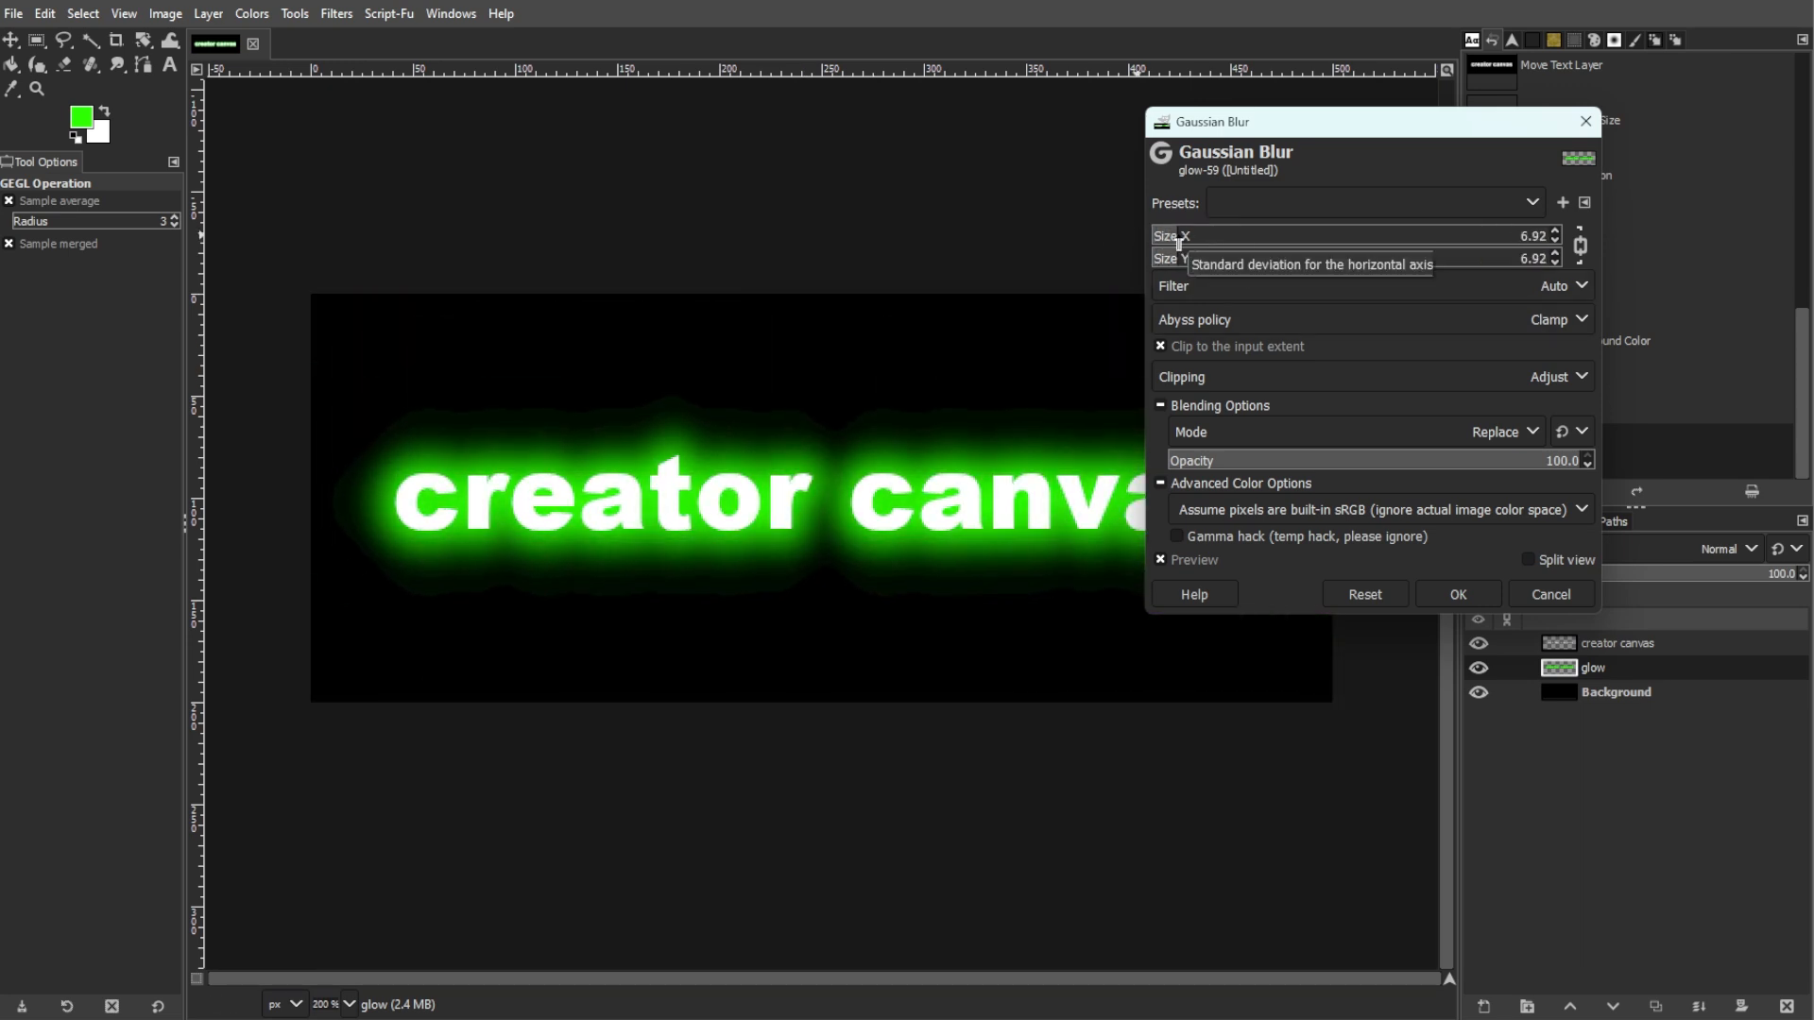
pyautogui.click(1457, 595)
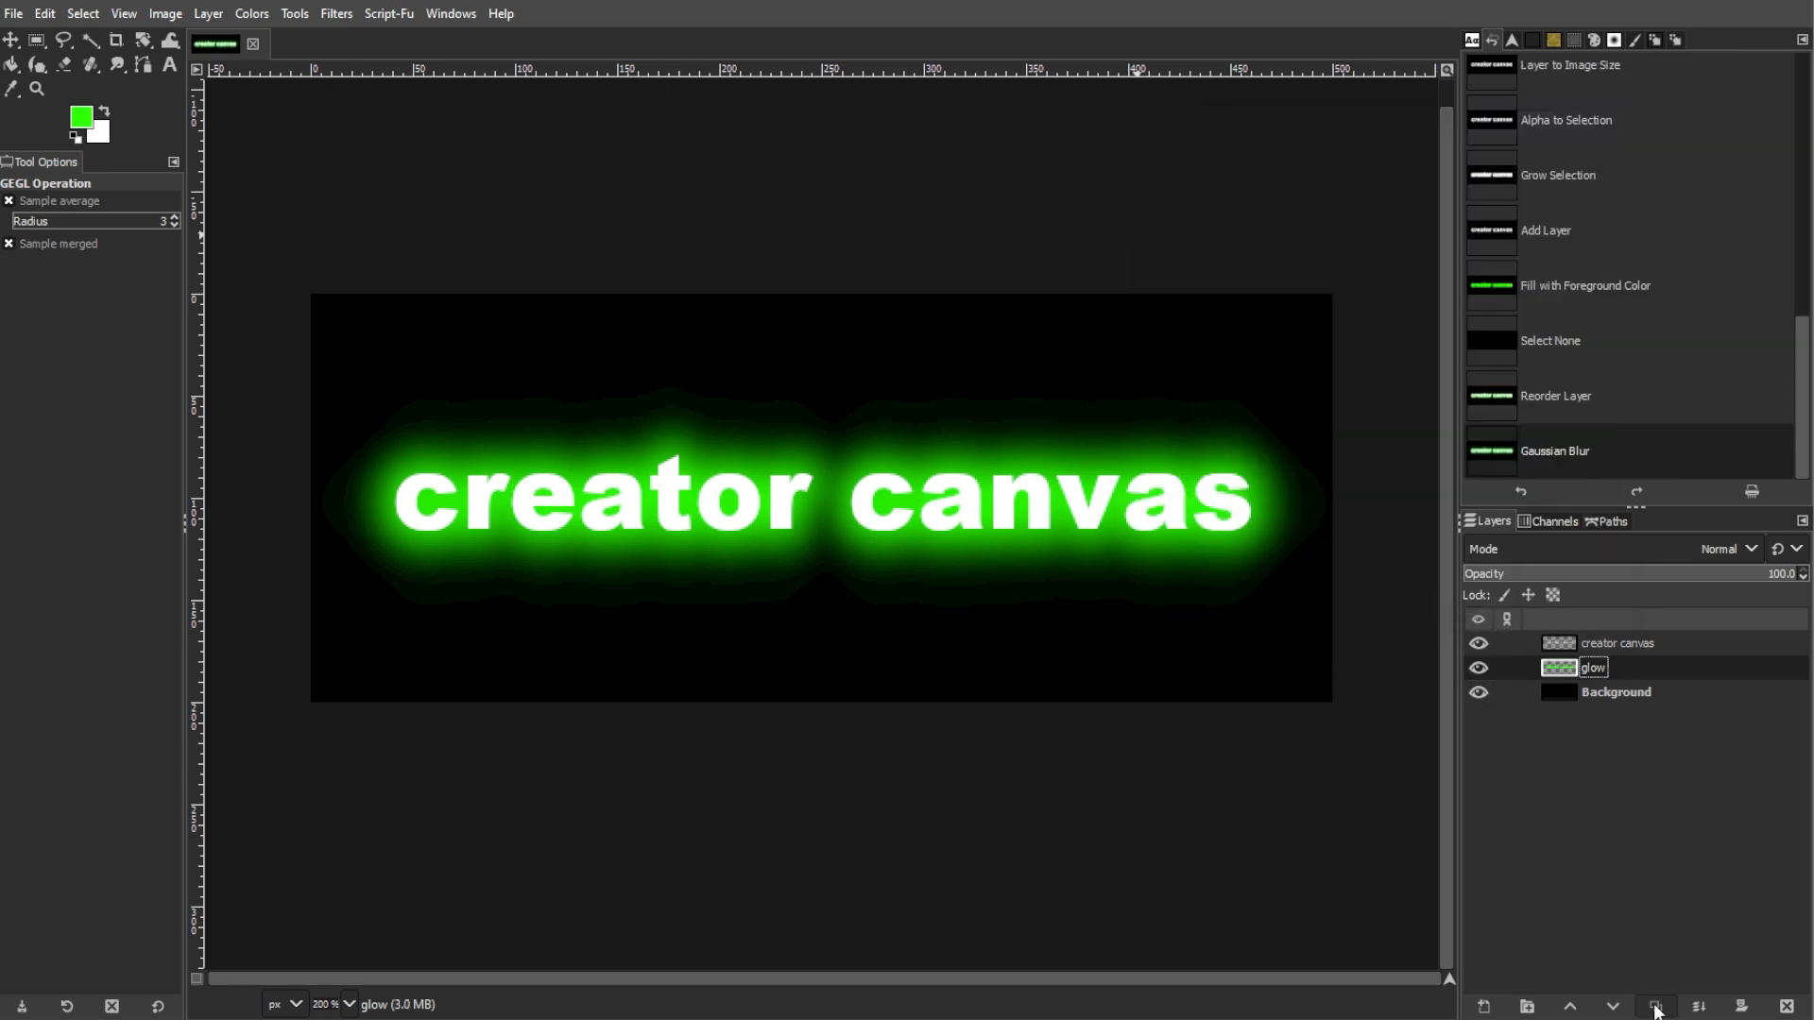
# Duplicate the glow layer twice, Gaussian-blurring each copy (first at 1.50).
pyautogui.click(1656, 1007)
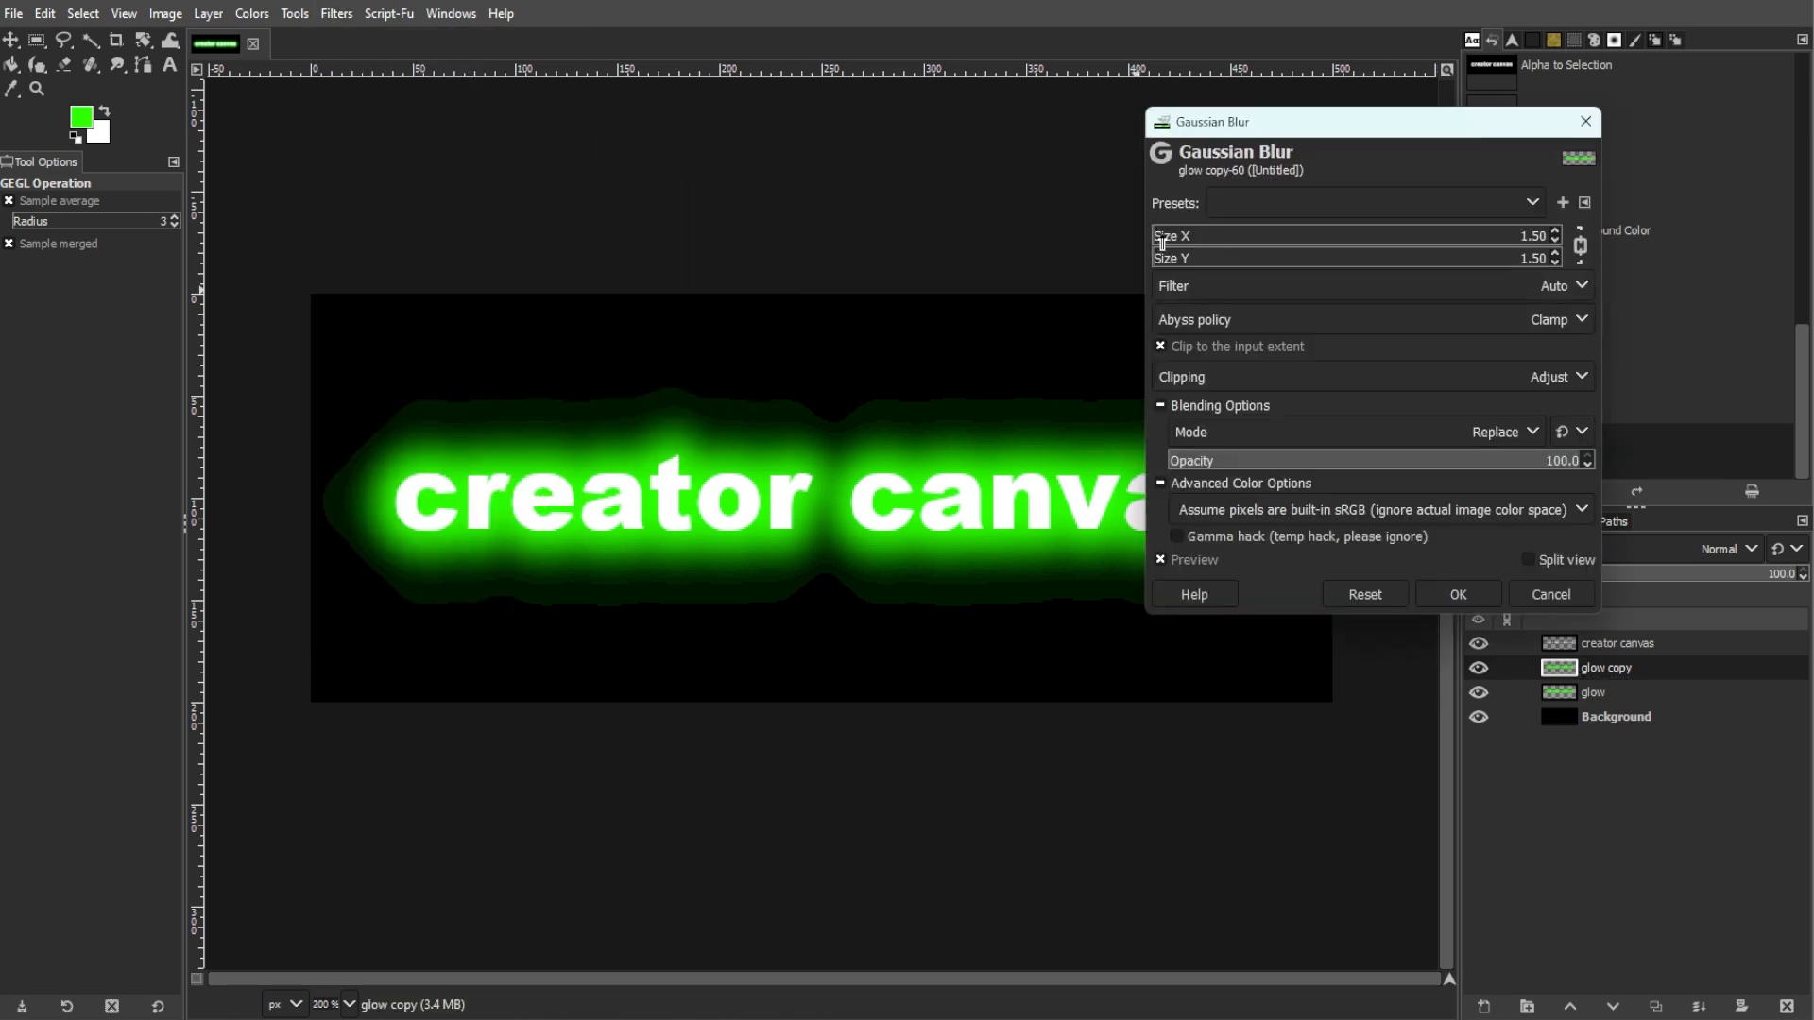
pyautogui.click(1458, 594)
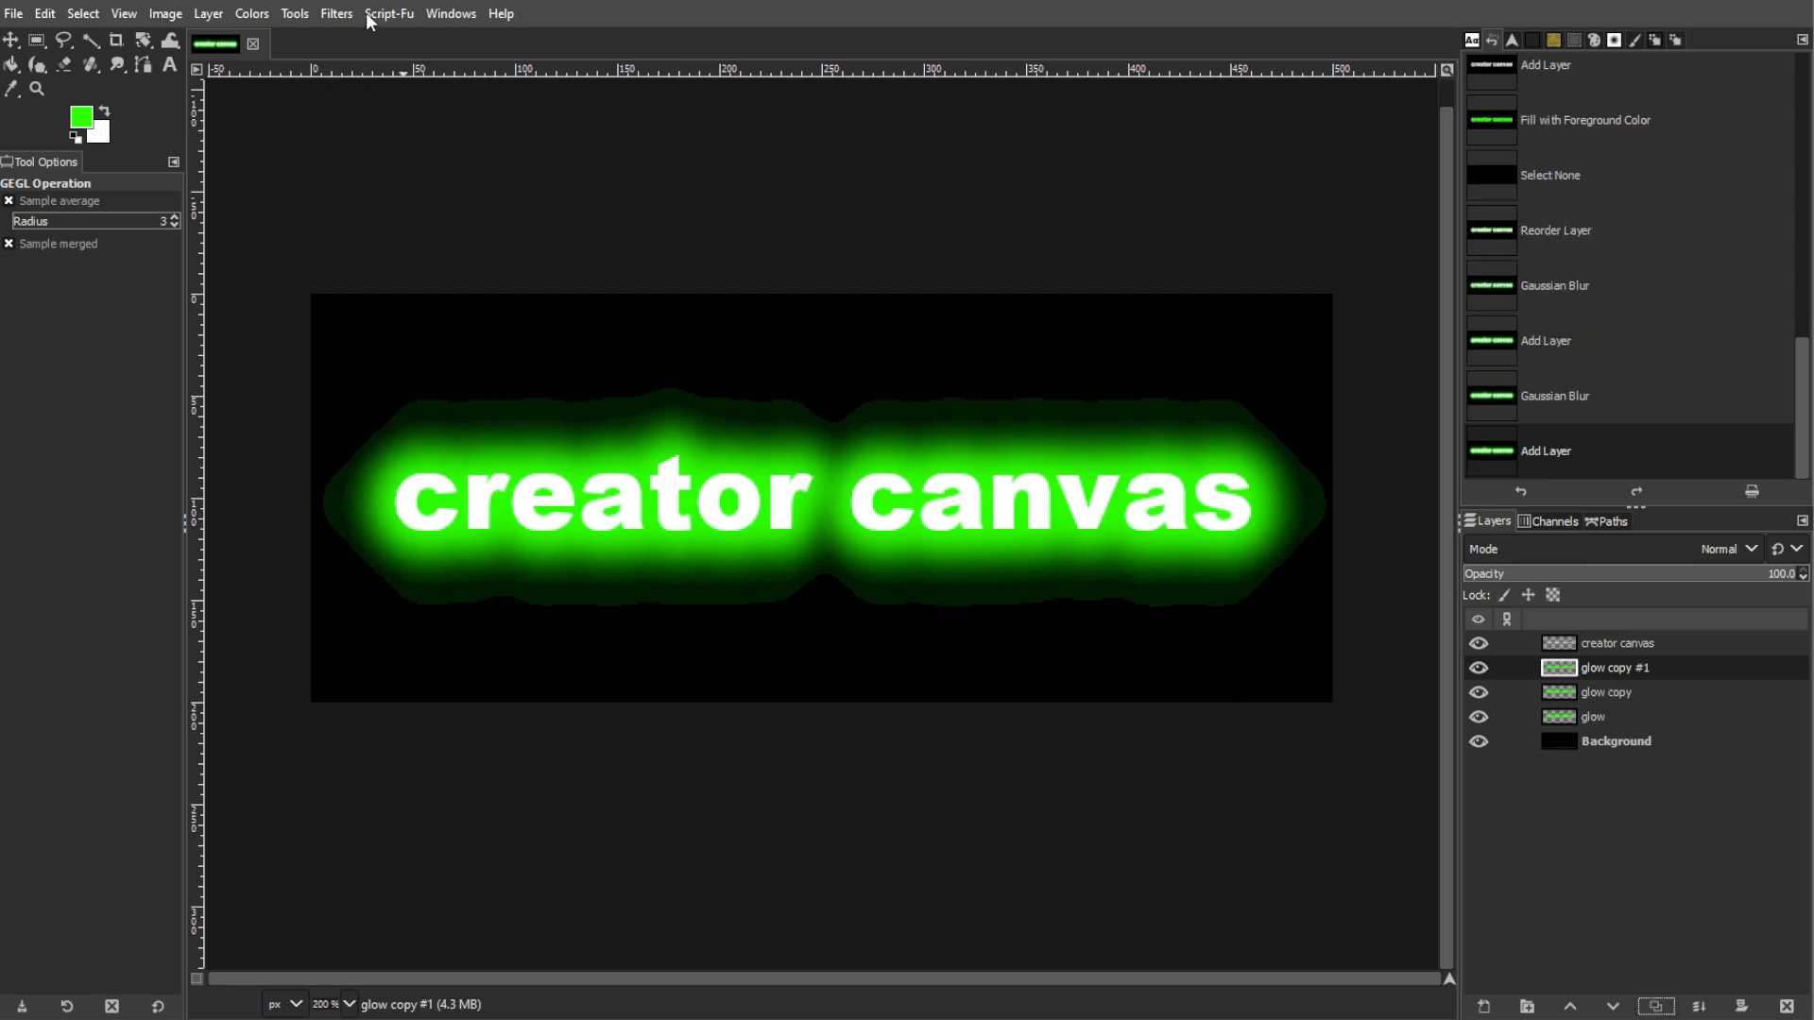
pyautogui.click(335, 13)
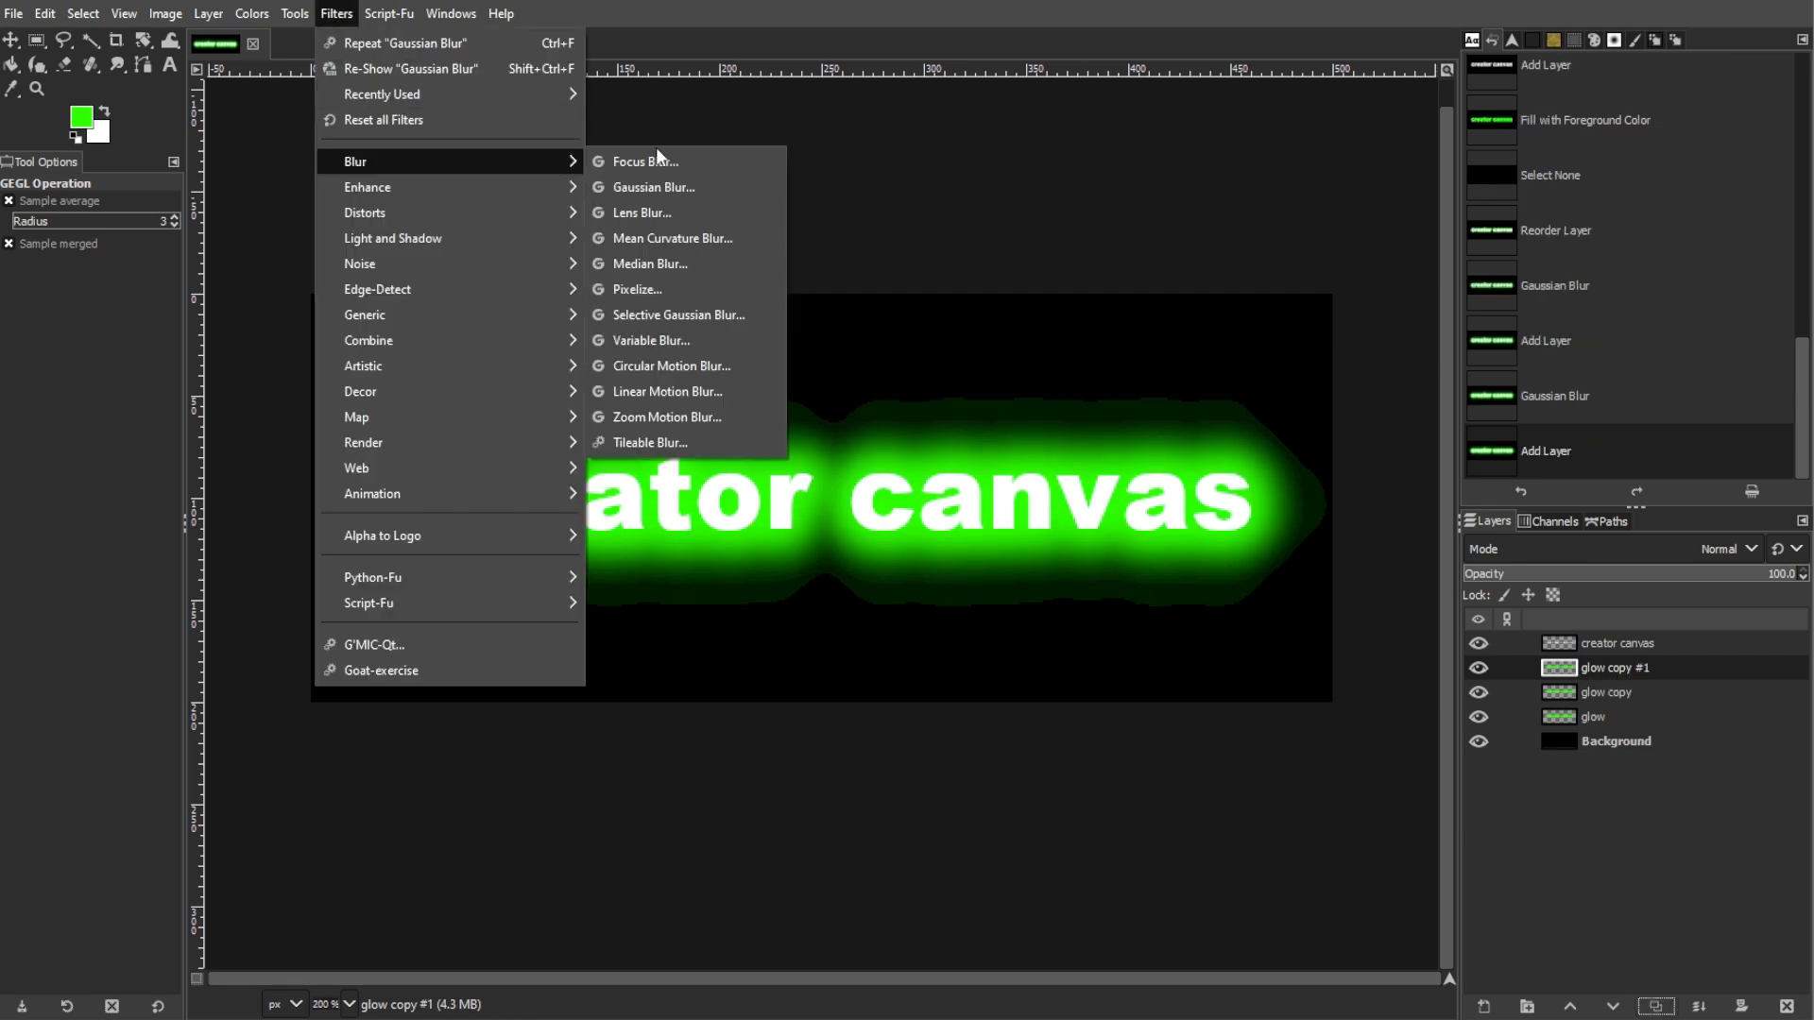
pyautogui.click(652, 187)
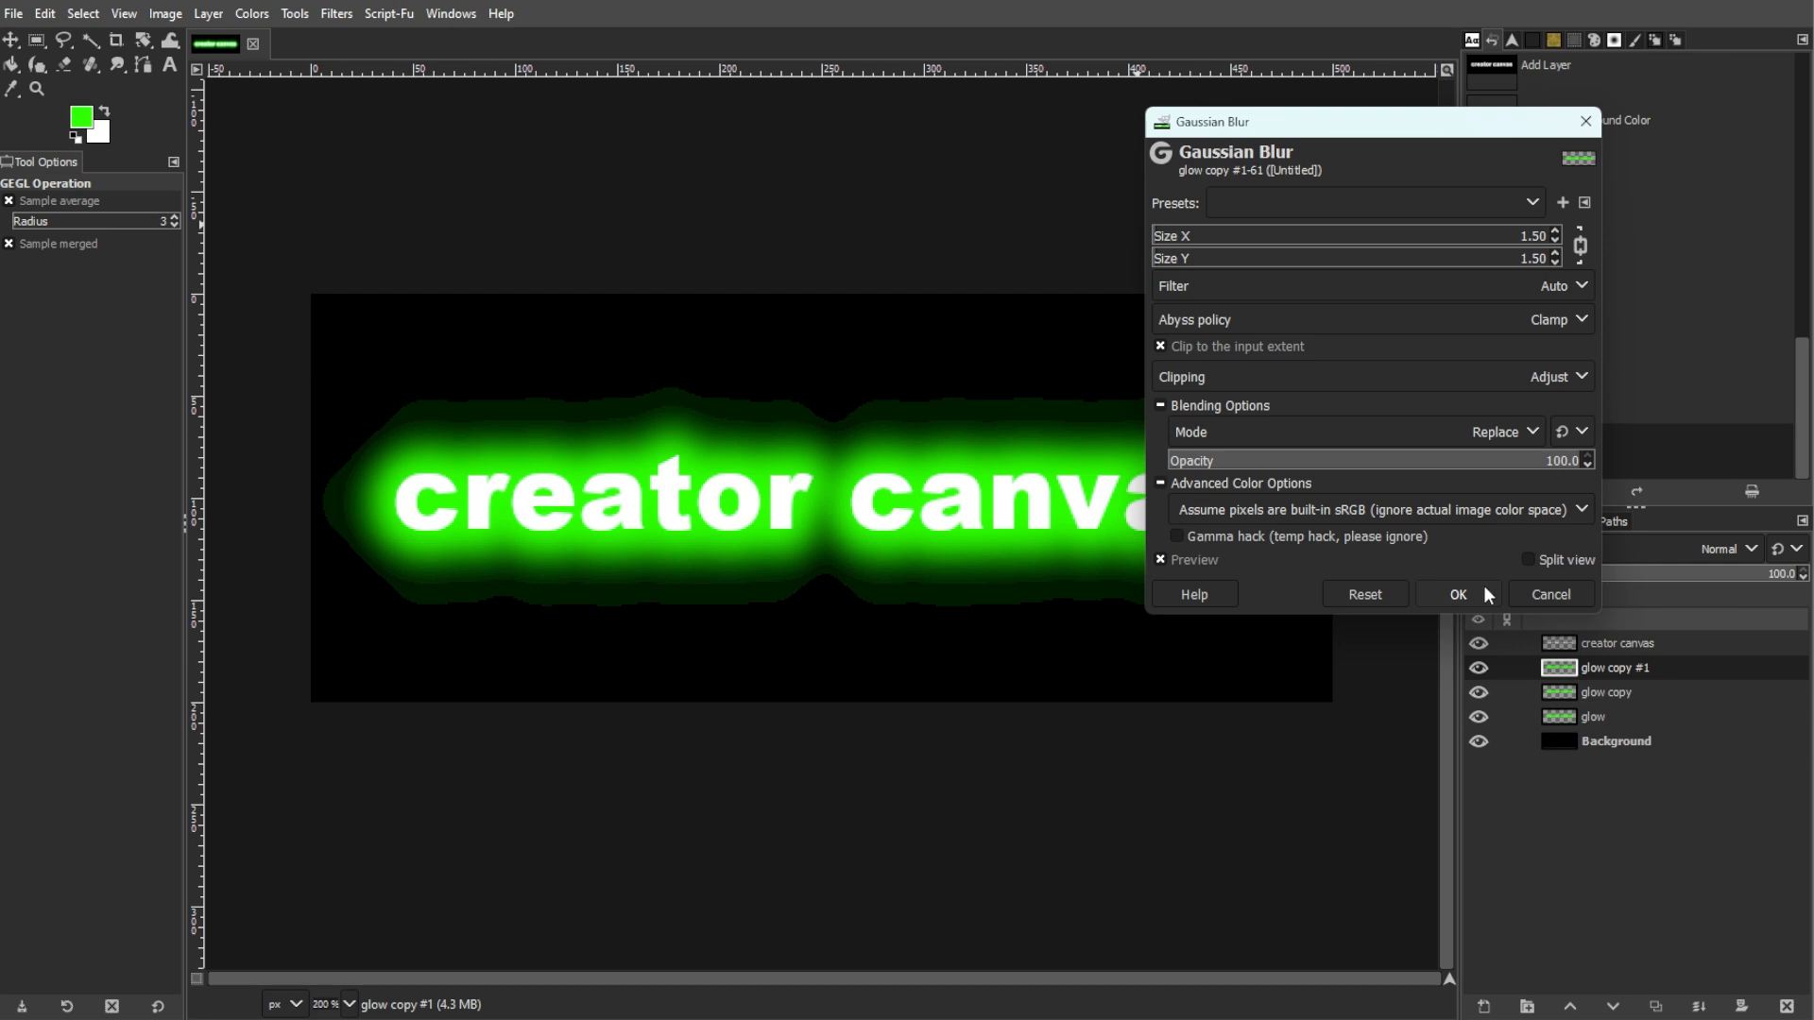
pyautogui.click(1459, 595)
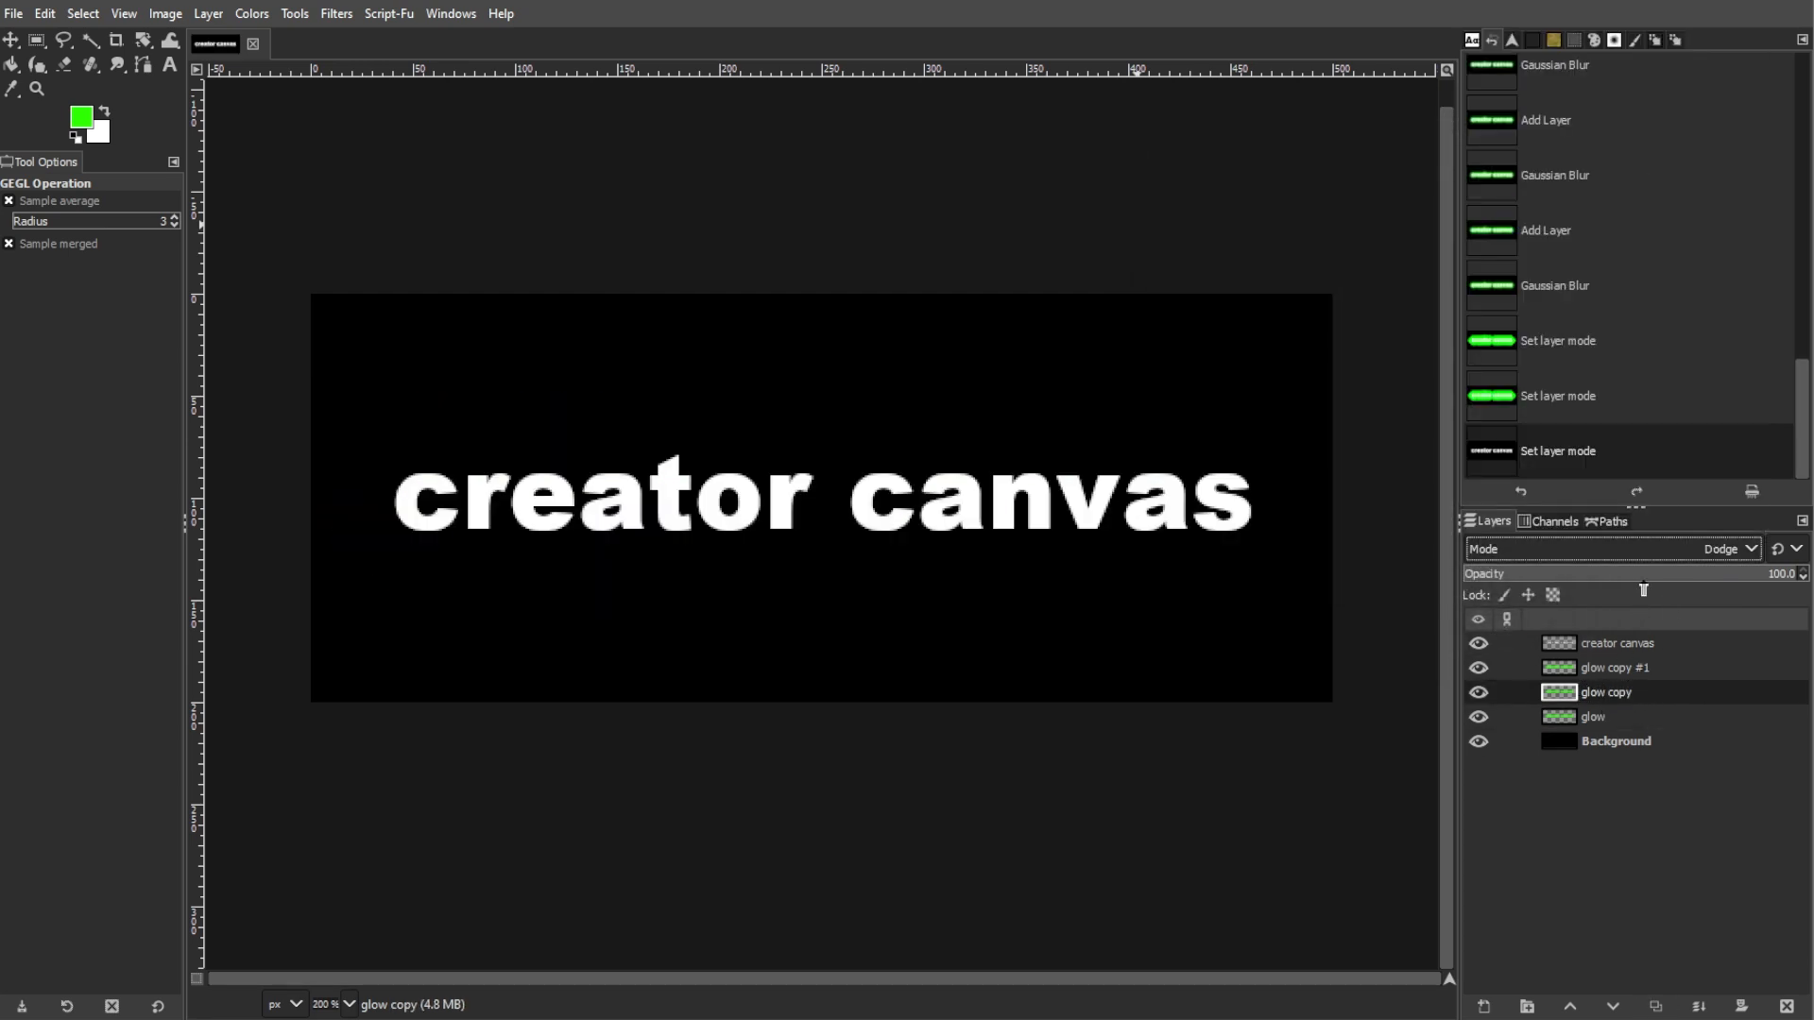
# Try several blending modes on the glow copies, settling on Burn for the top copy with all glow layers visible.
pyautogui.click(1731, 548)
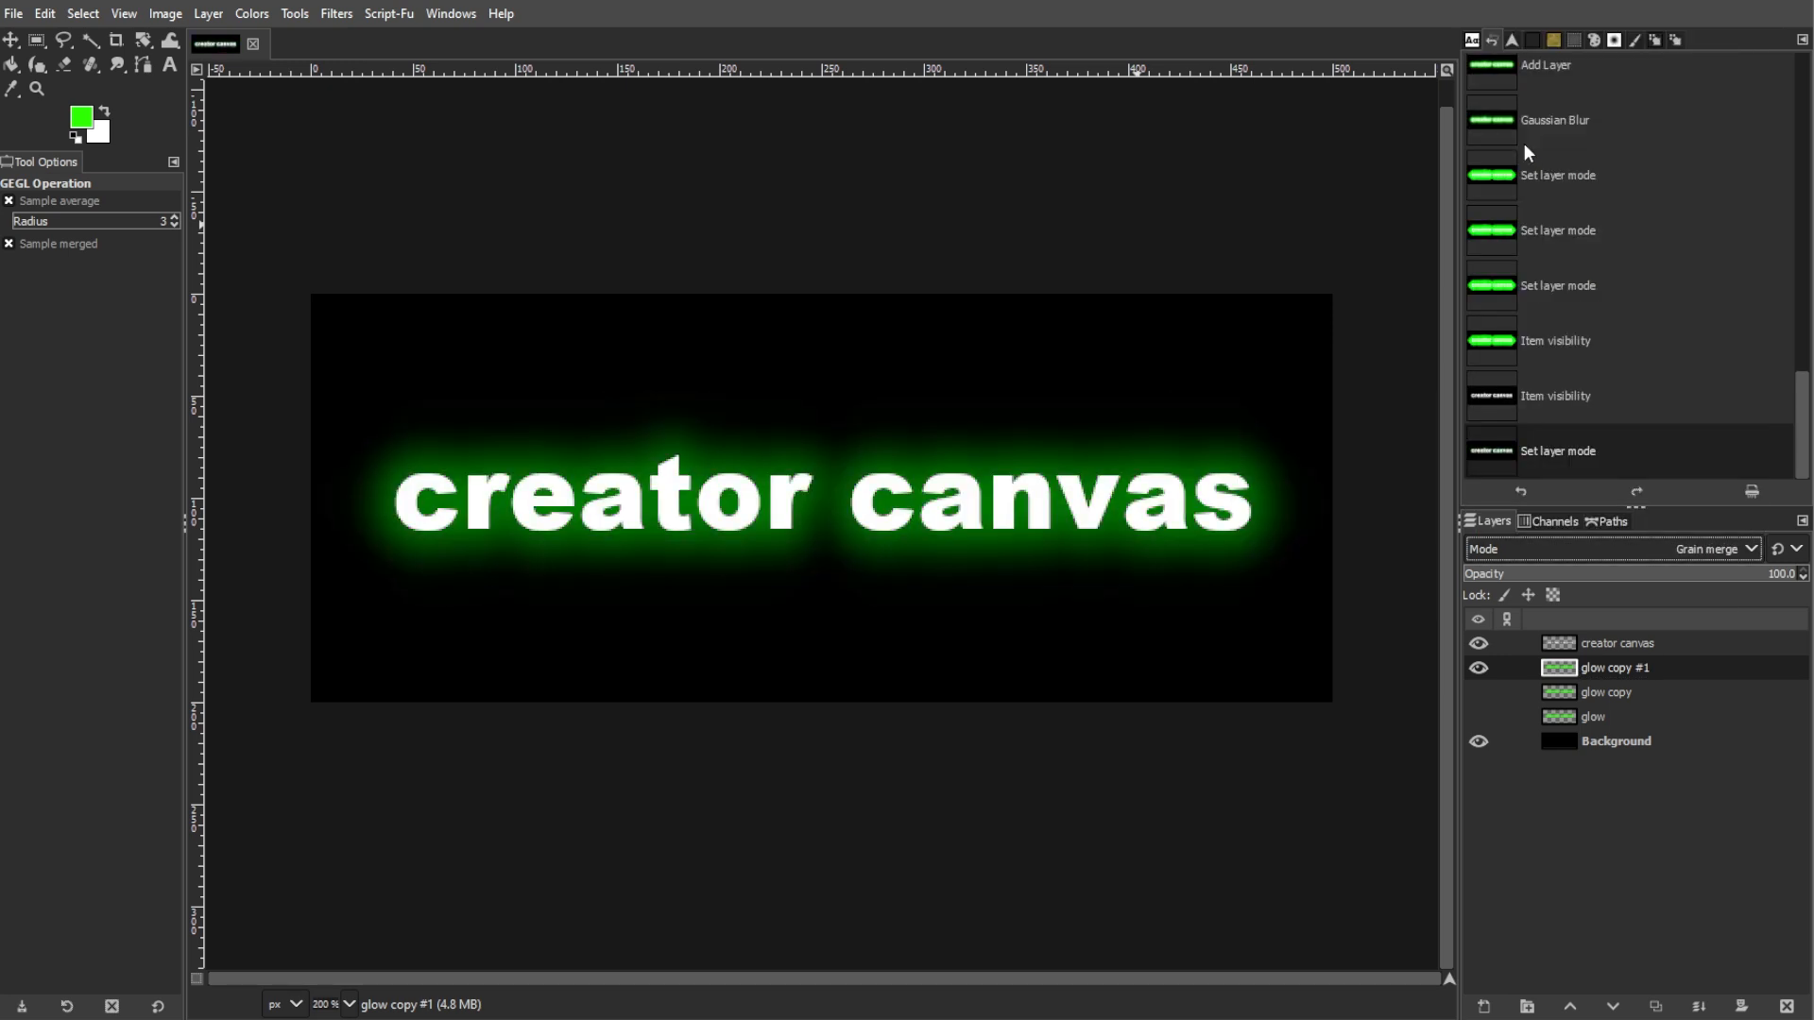
pyautogui.click(1733, 549)
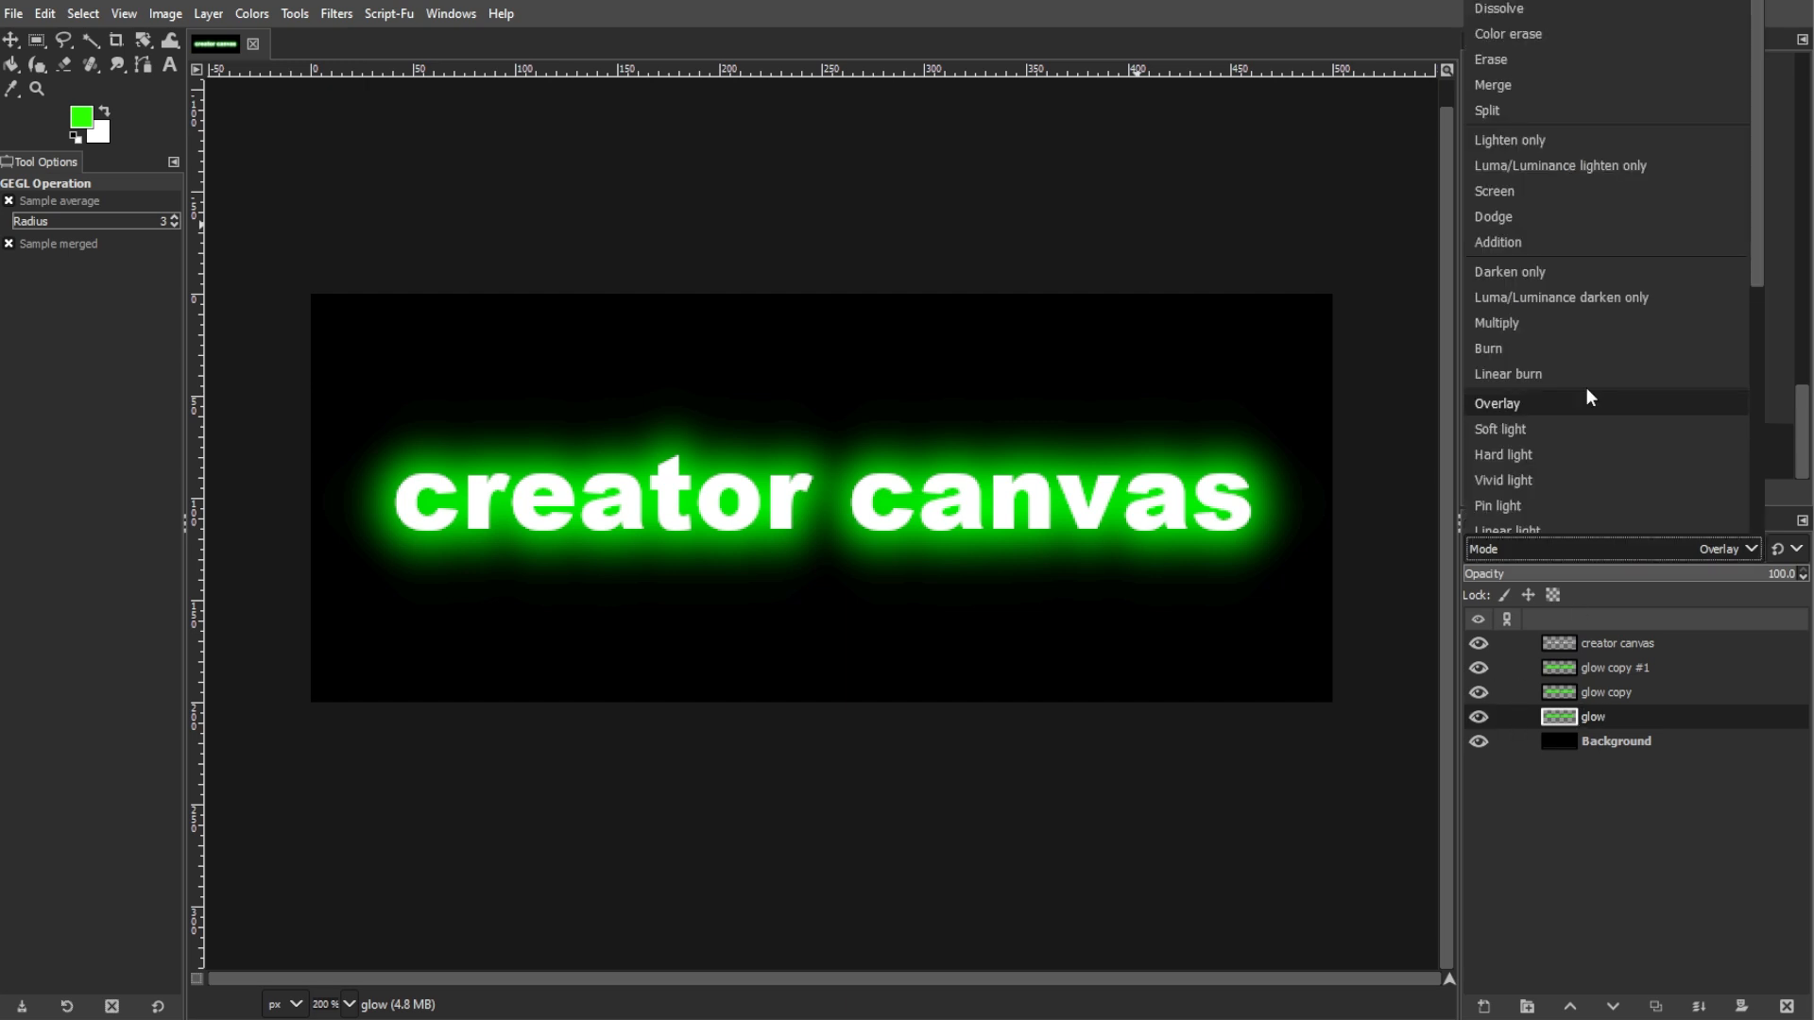
pyautogui.click(1509, 271)
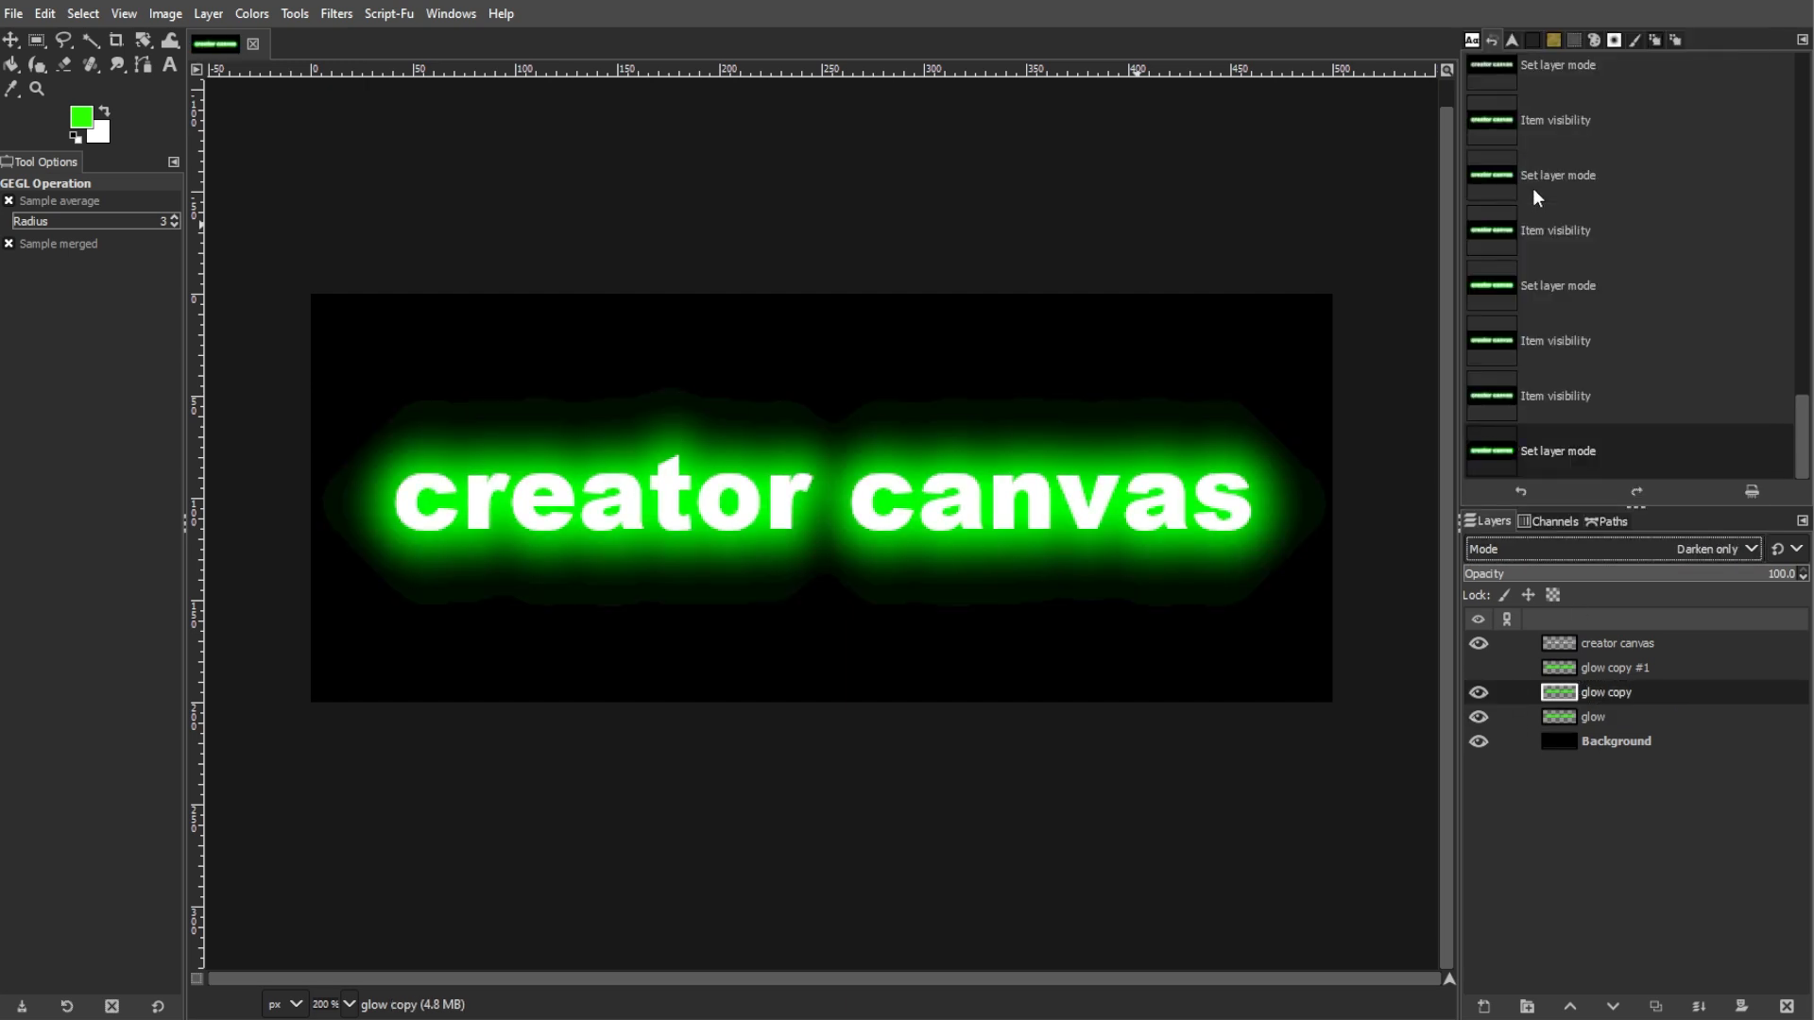
pyautogui.click(1698, 549)
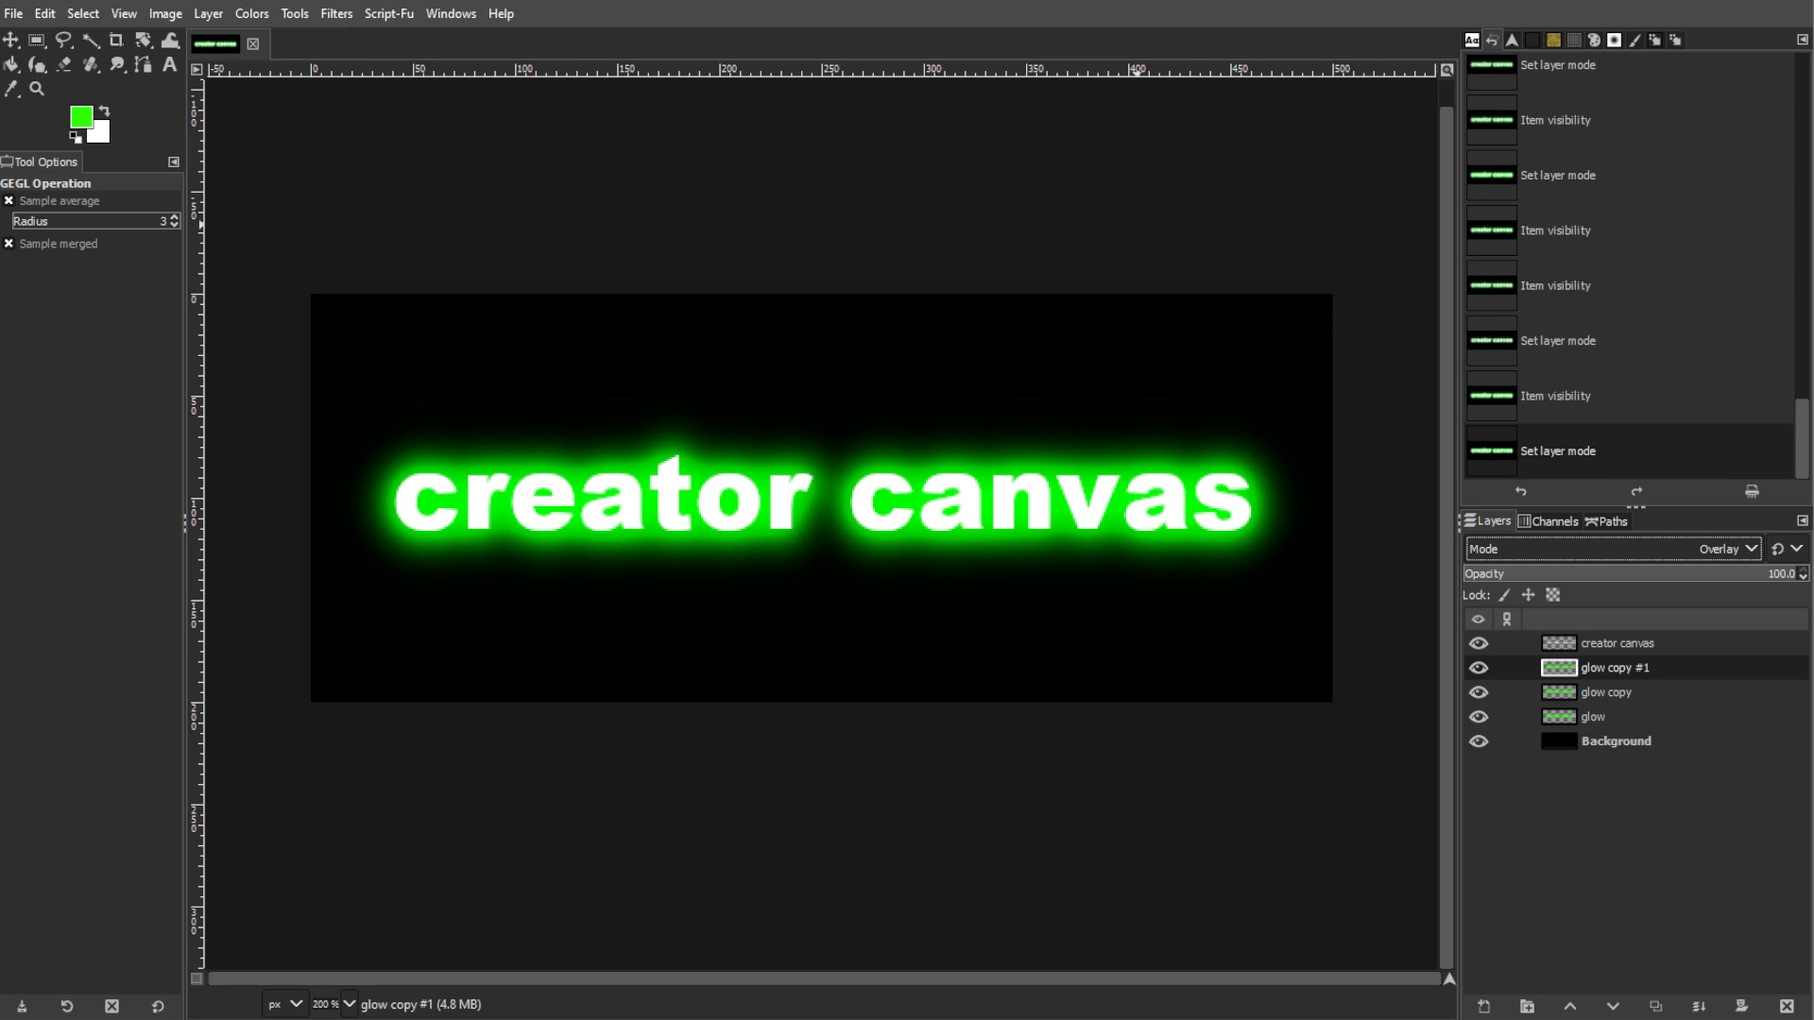
pyautogui.click(1733, 550)
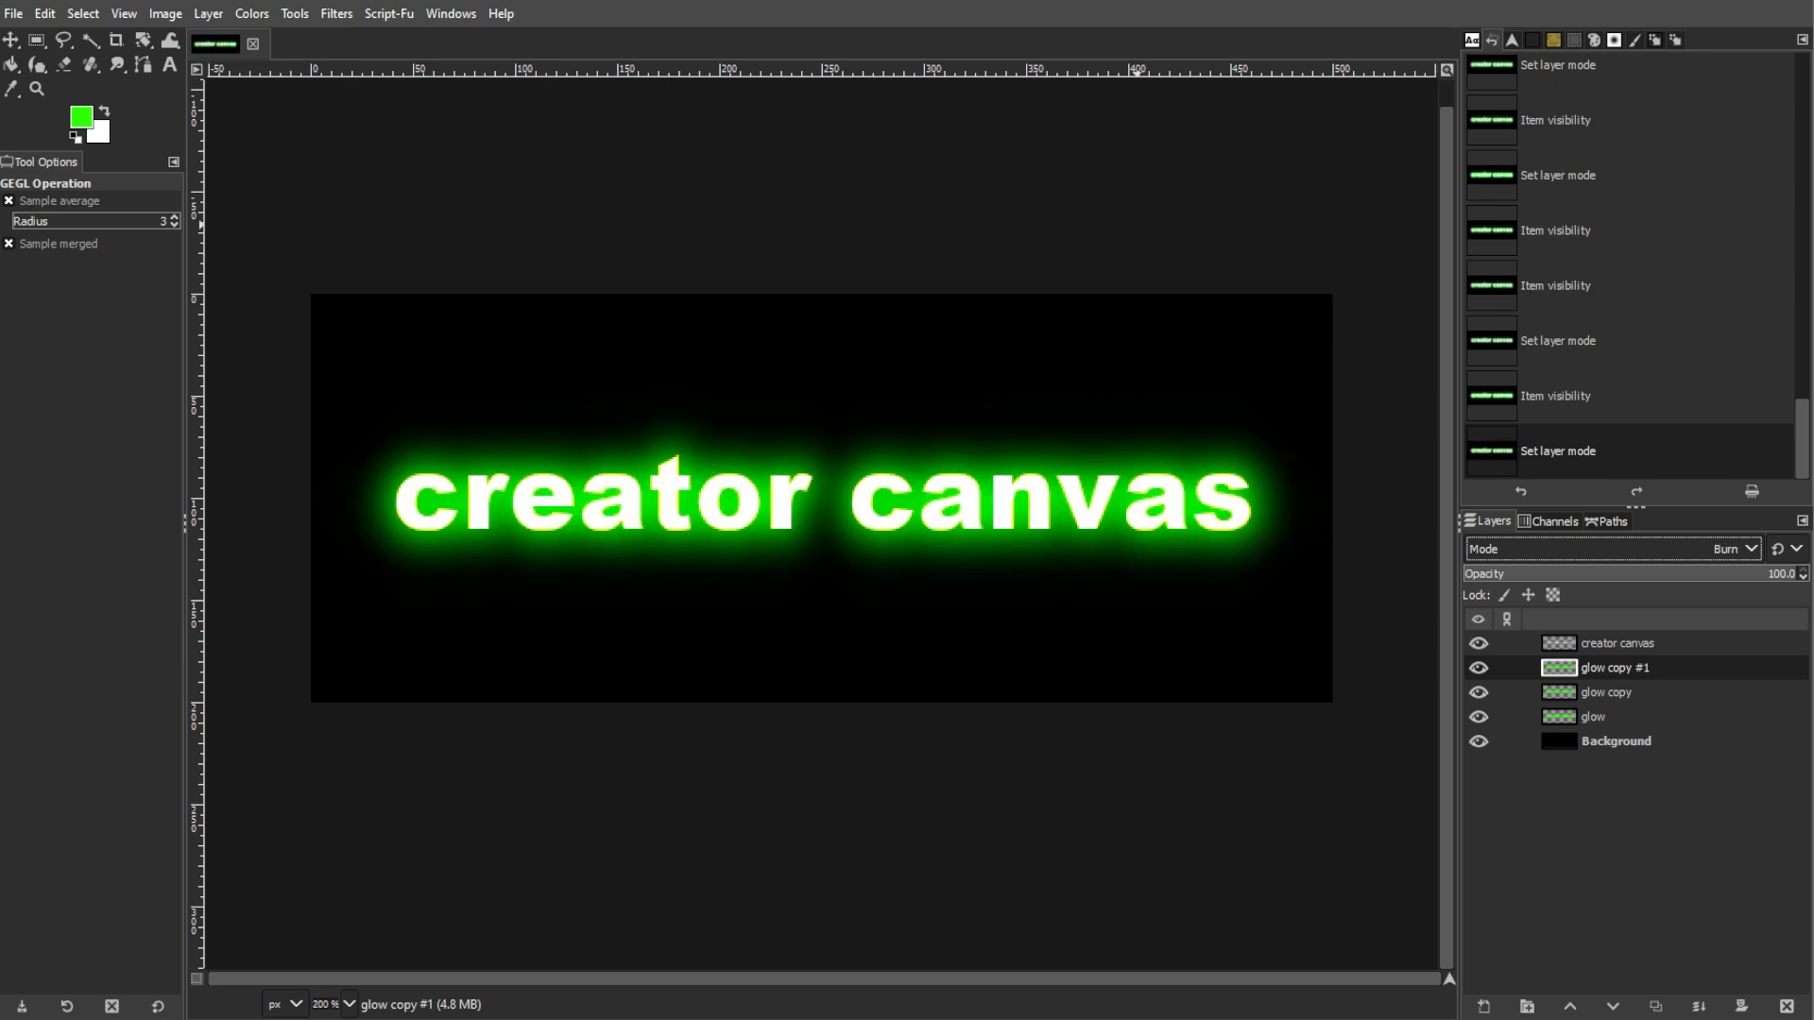
pyautogui.click(1738, 546)
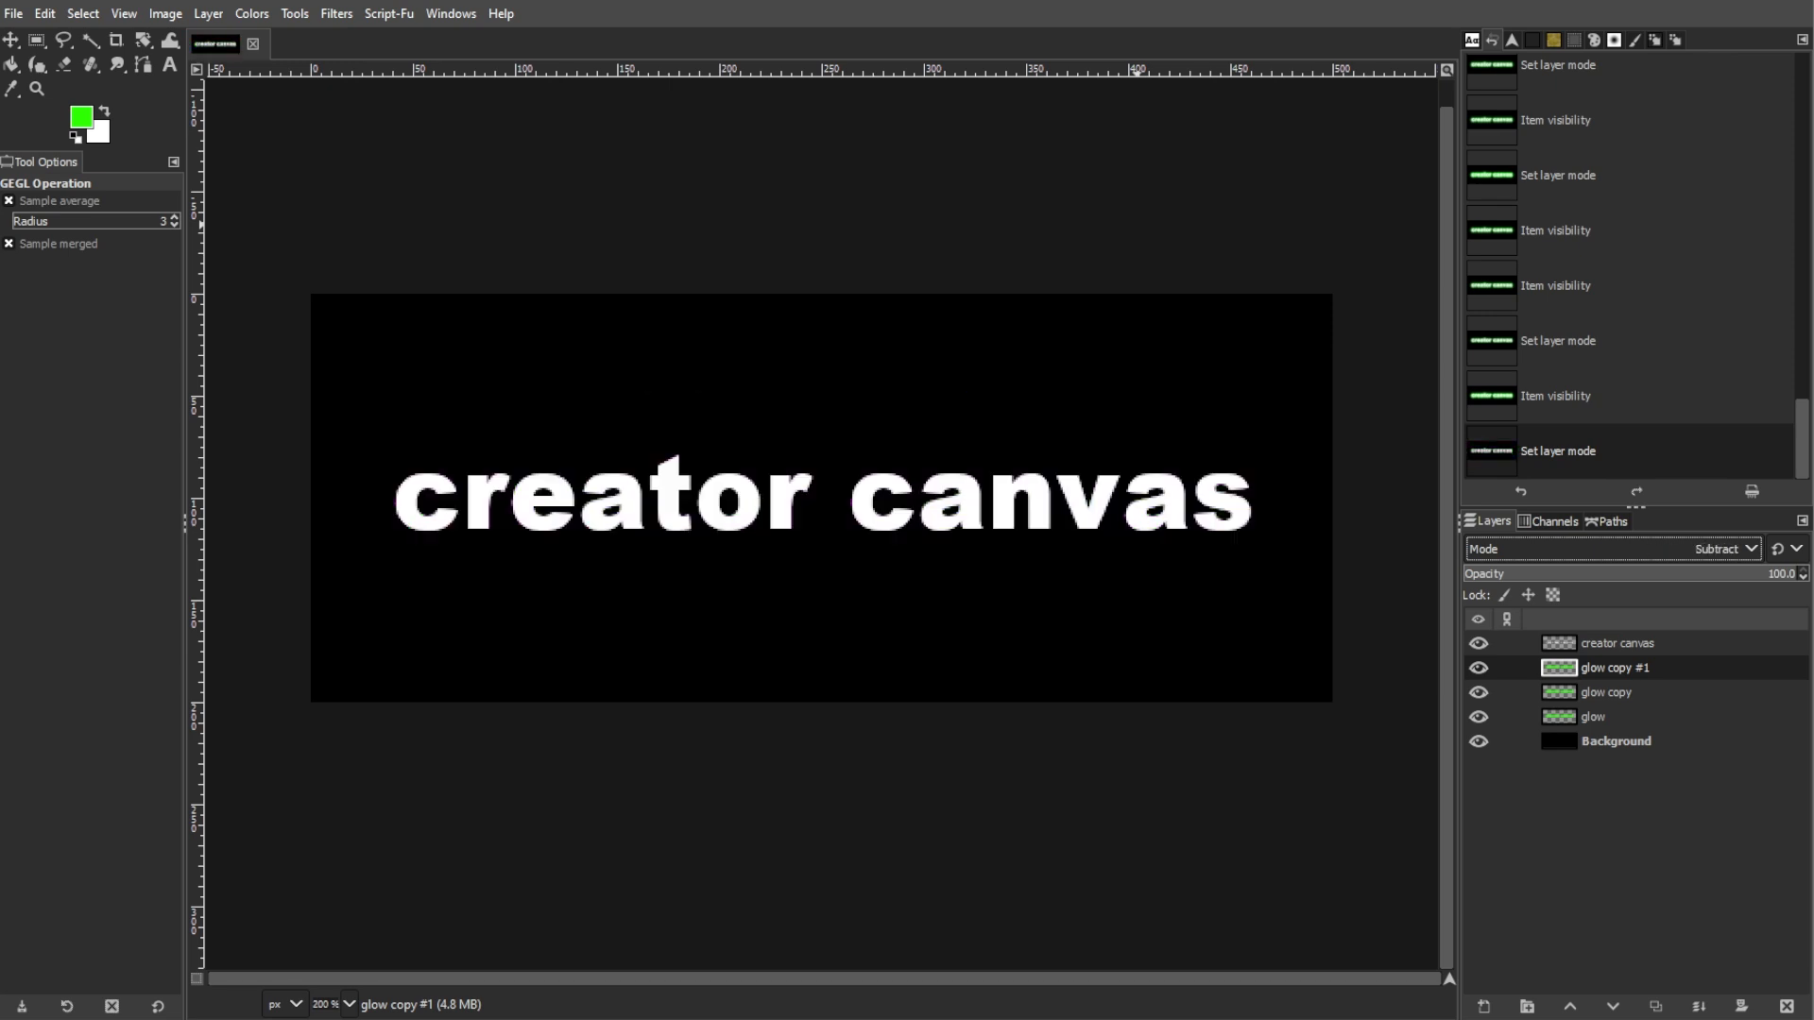
pyautogui.click(1732, 548)
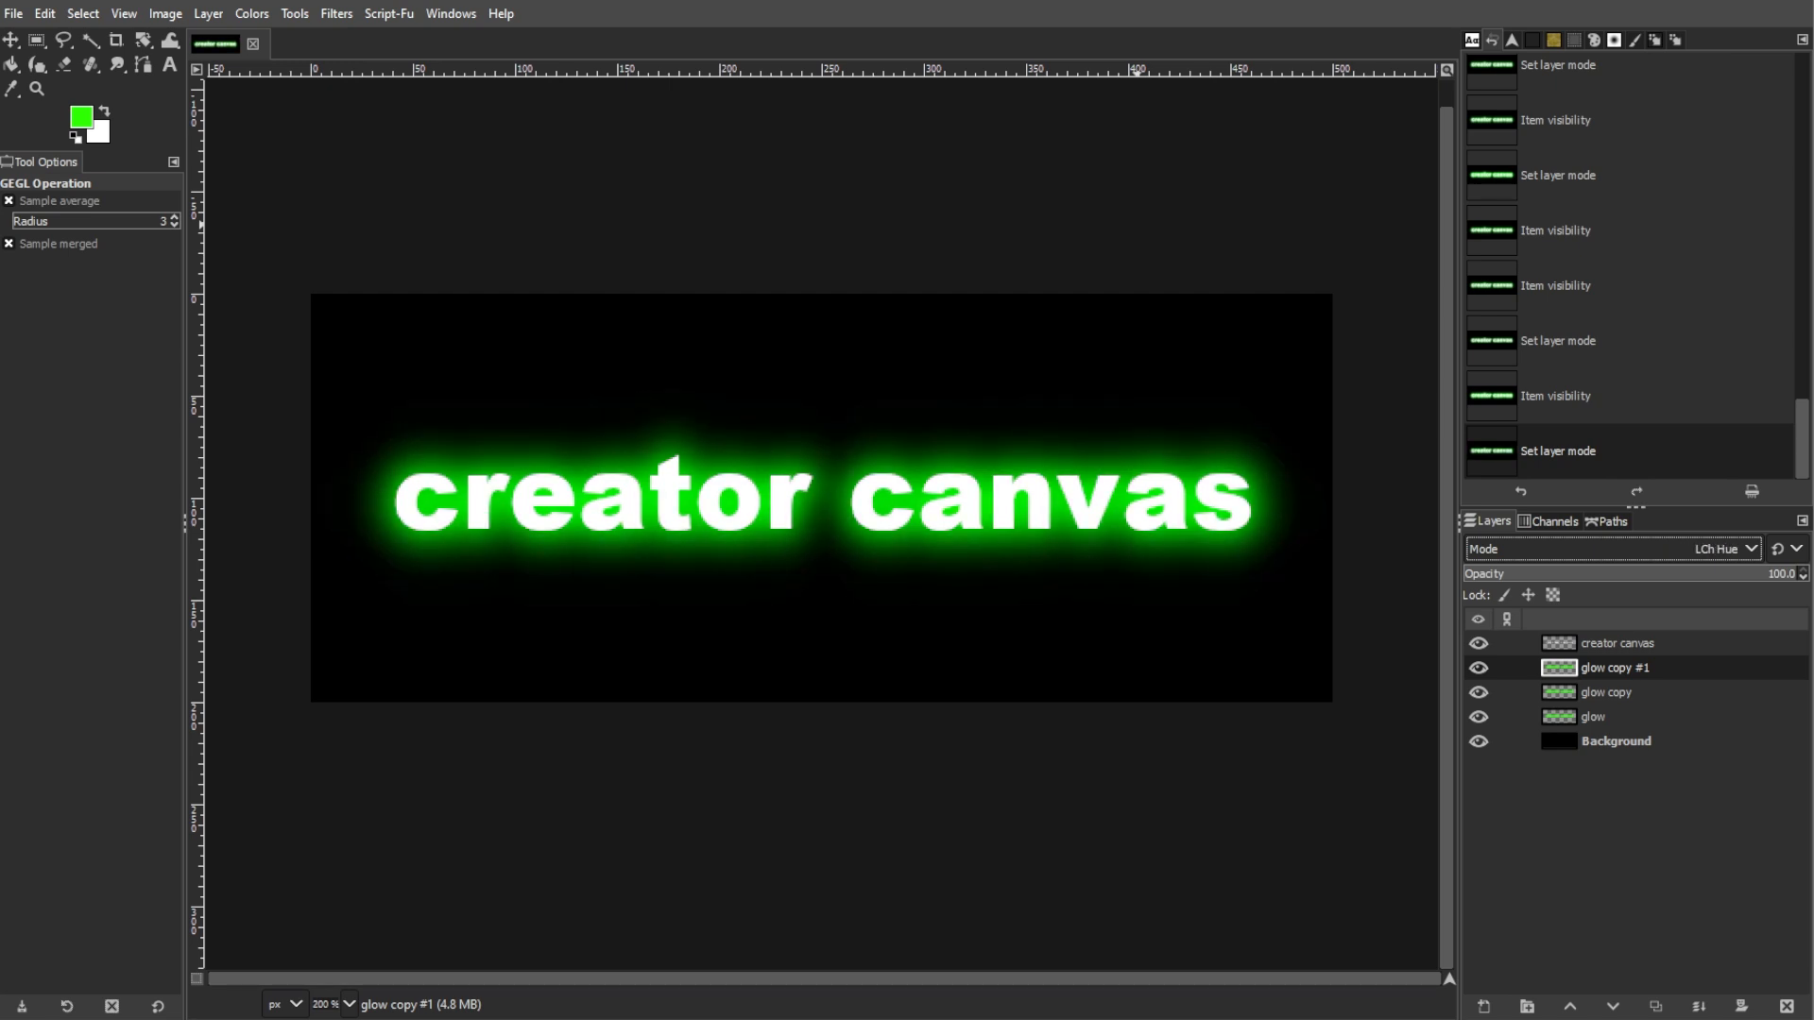
pyautogui.click(1723, 549)
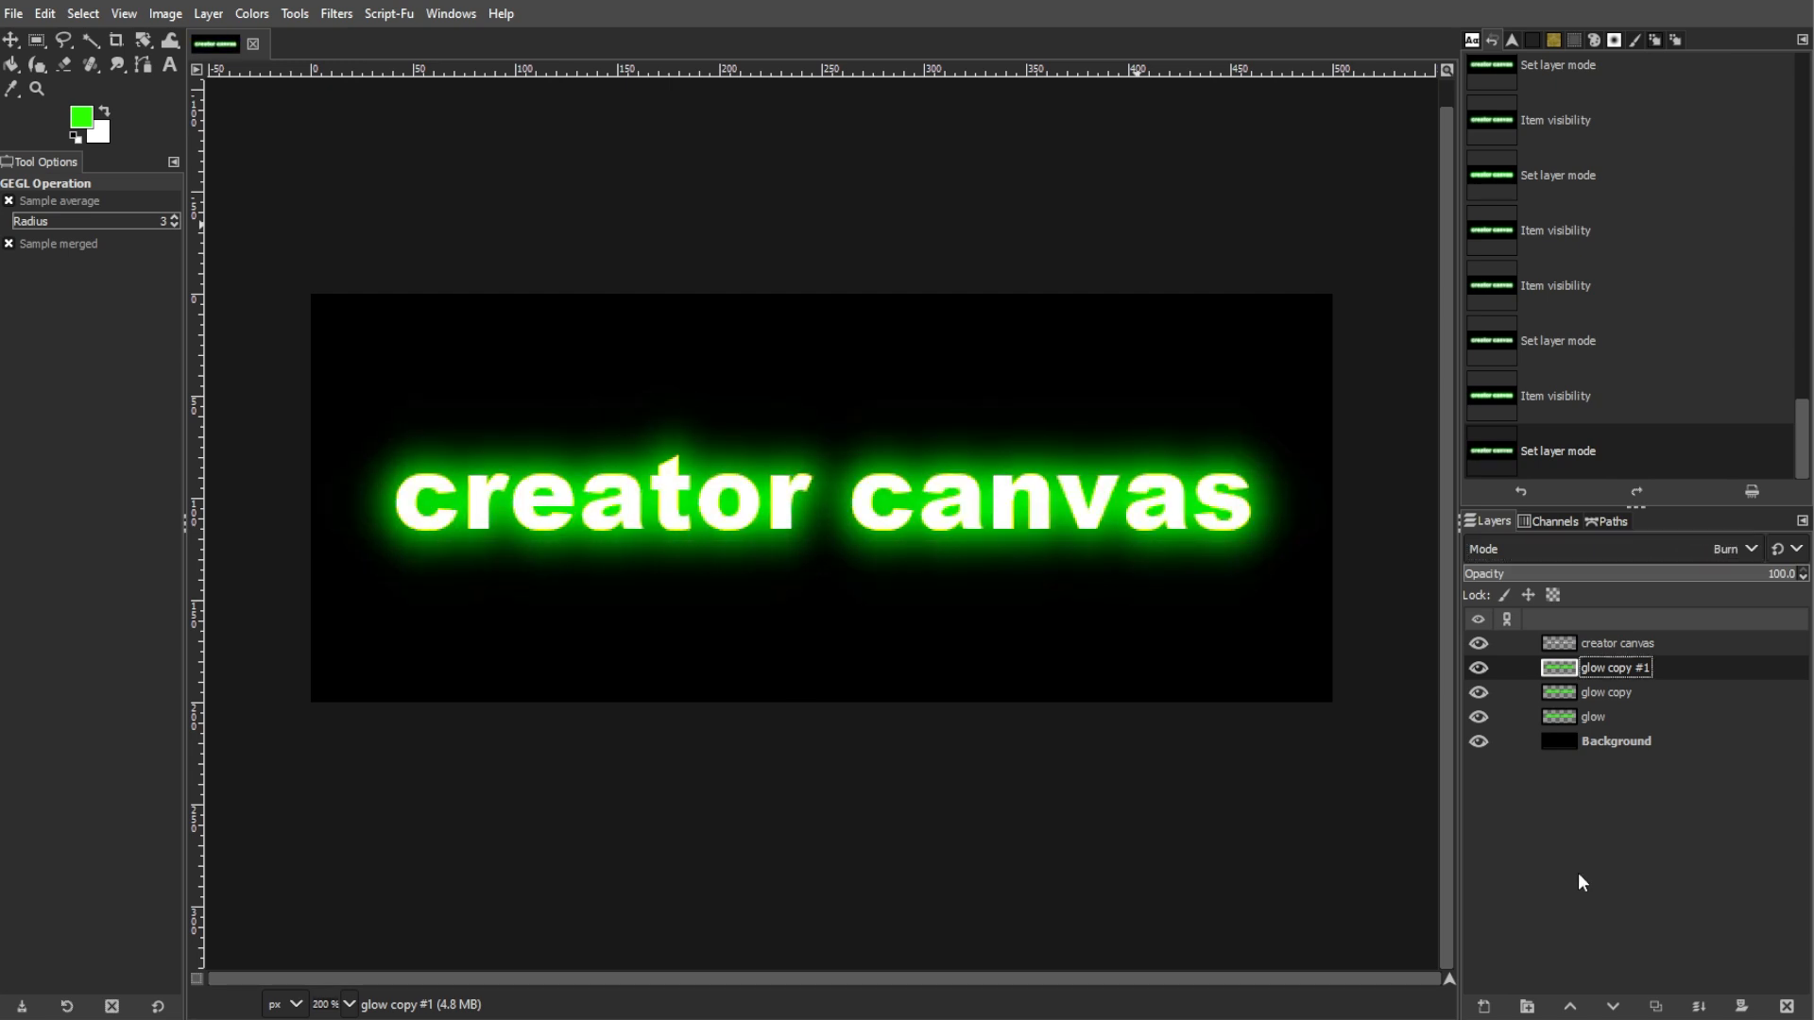
pyautogui.moveTo(13, 39)
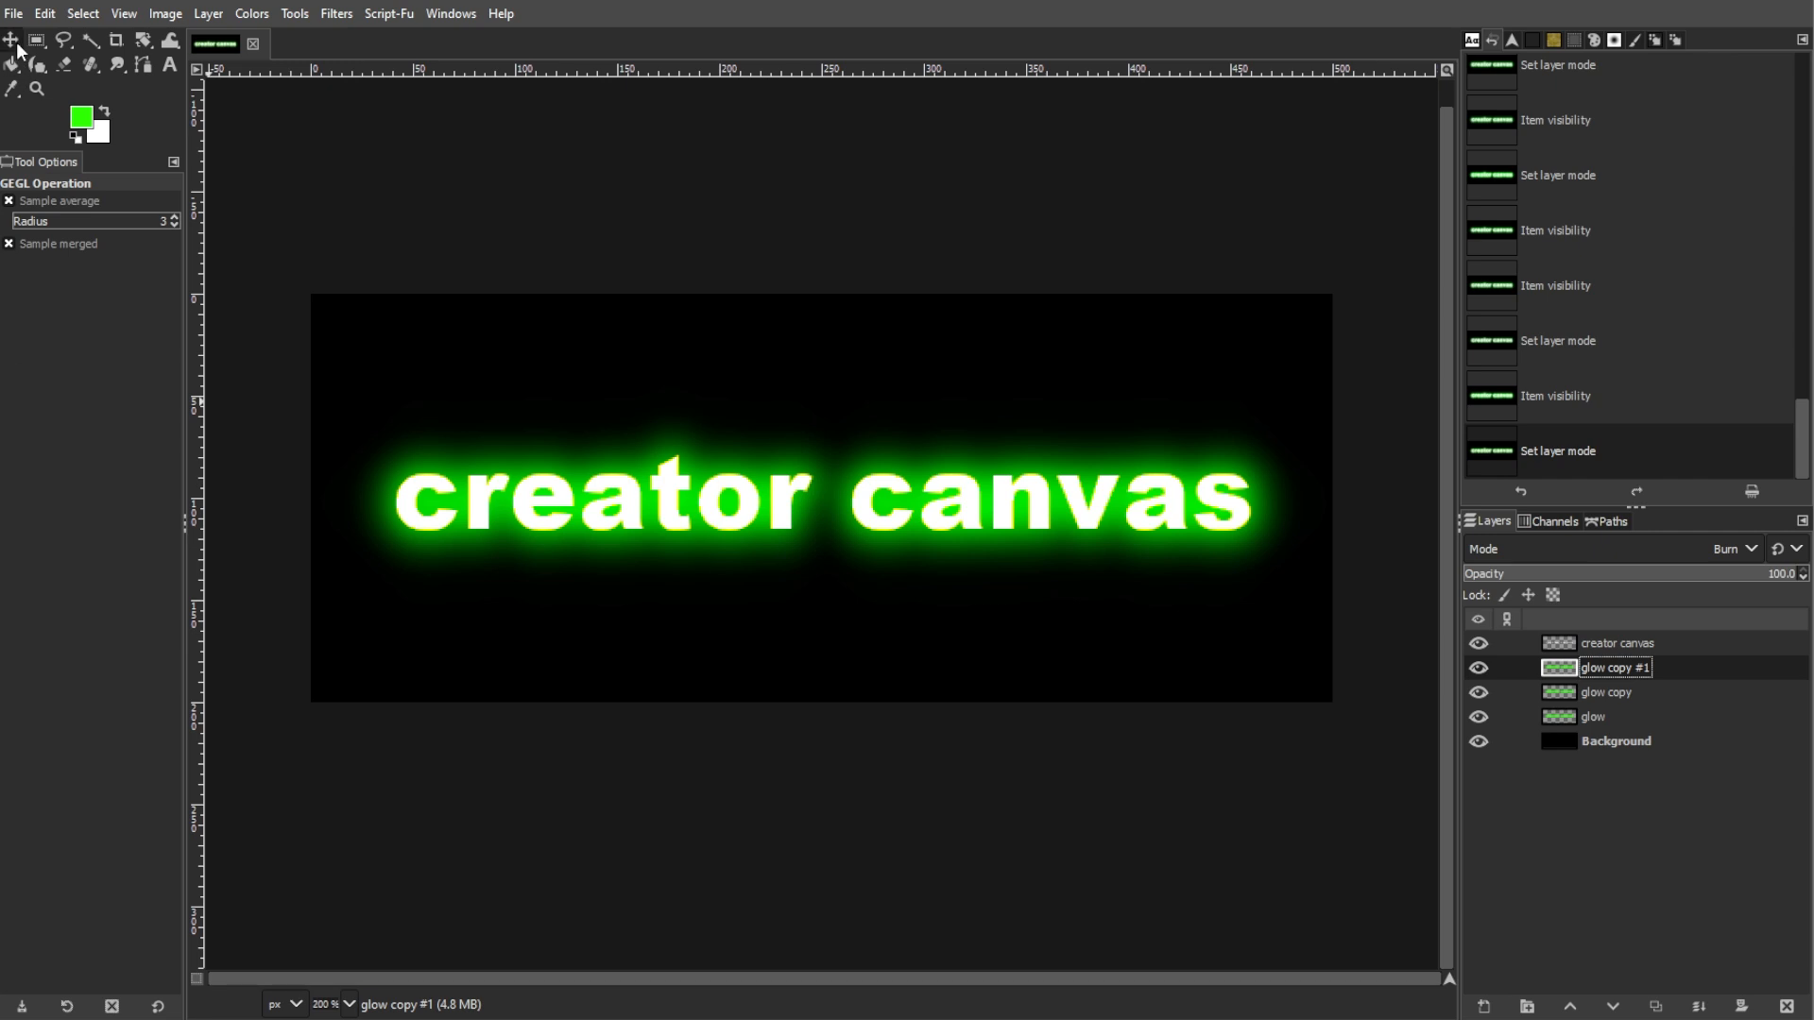